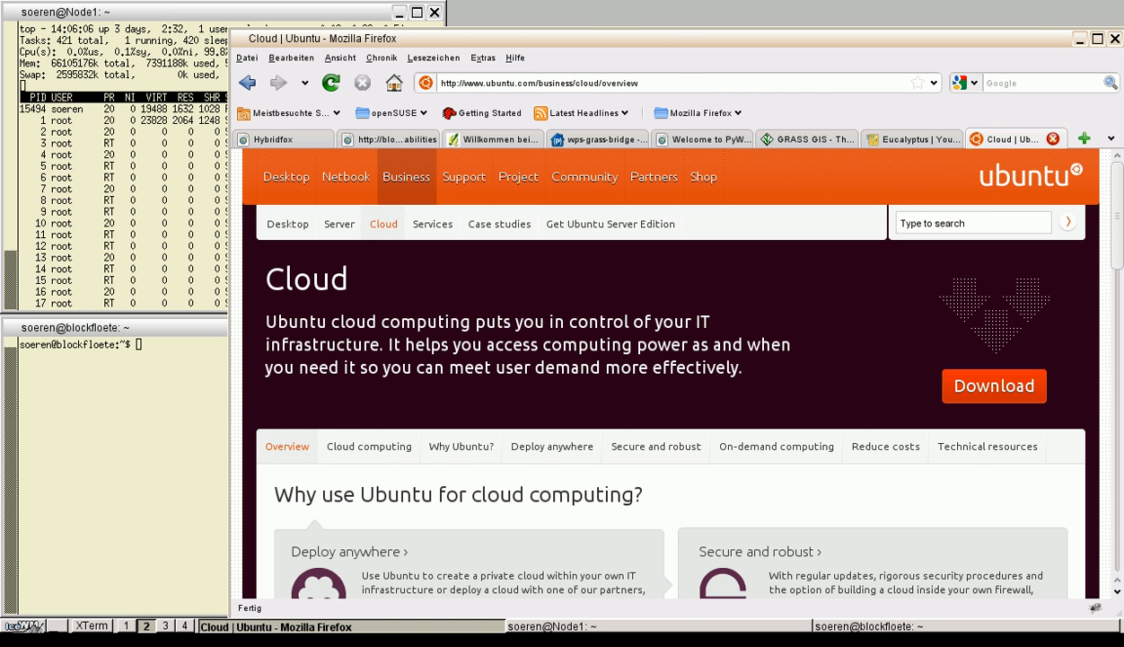
Show the Eucalyptus Cloud and GRASS GIS sites, then the PyWPS welcome page
{"action": "left_click", "coordinate": [912, 139]}
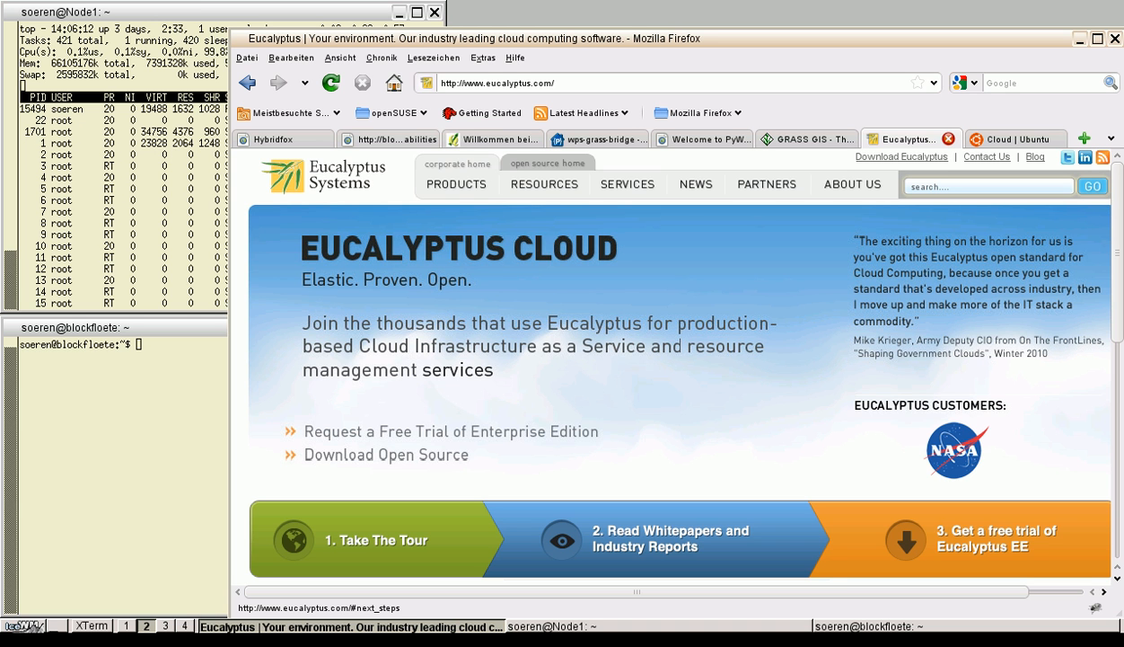
{"action": "left_click", "coordinate": [767, 183]}
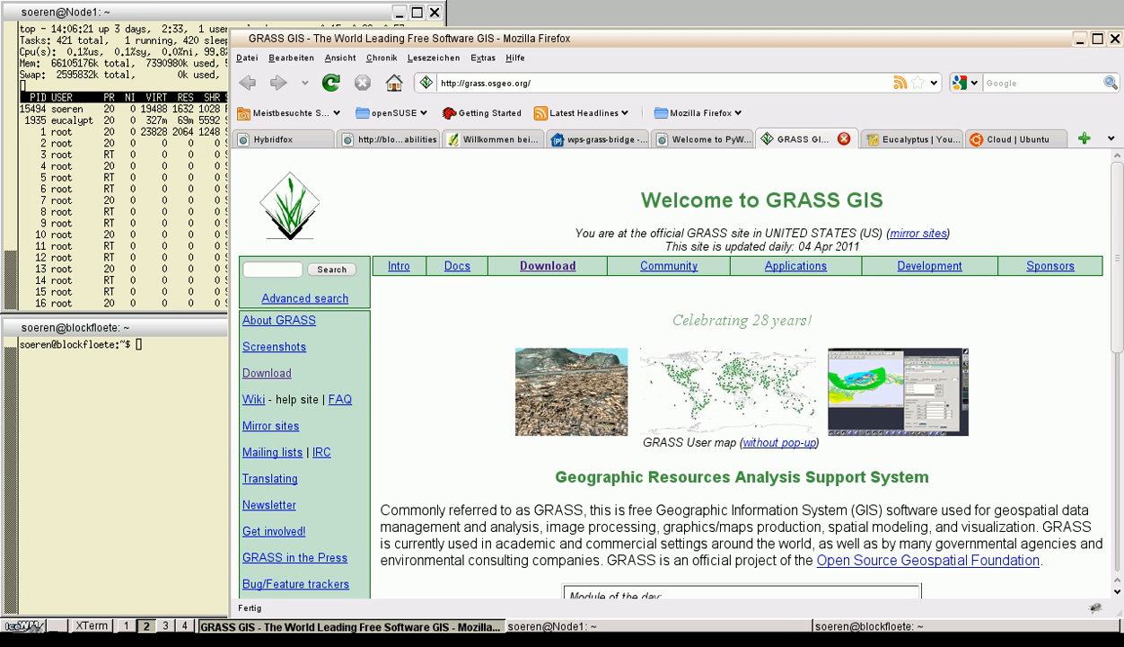
{"action": "double_click", "coordinate": [819, 199]}
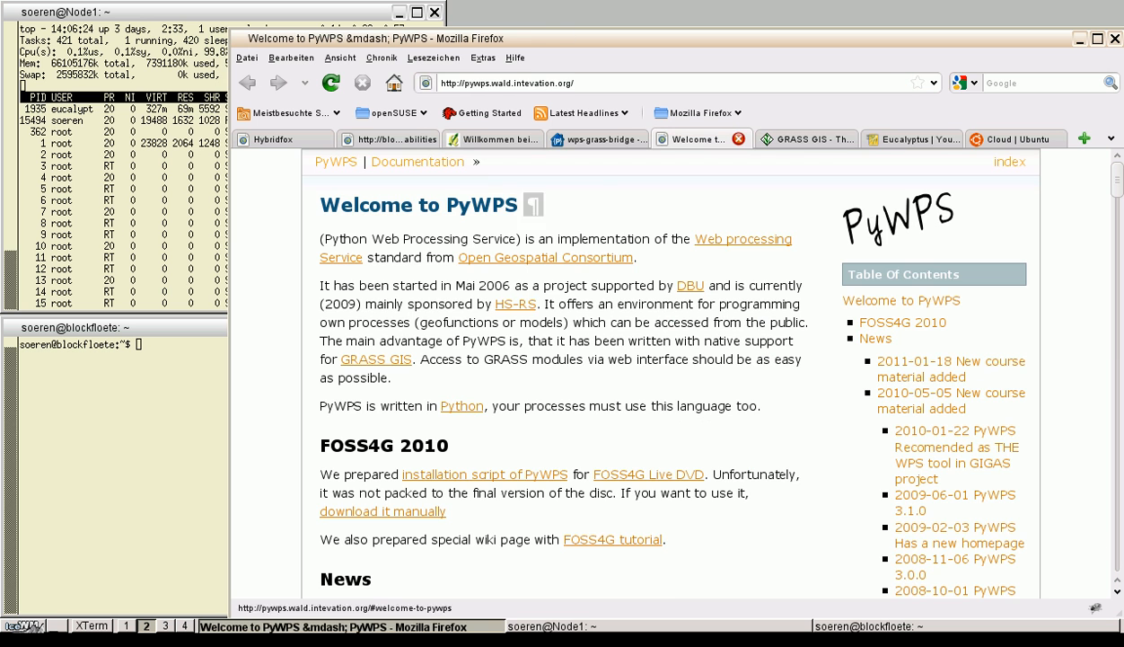
{"action": "double_click", "coordinate": [482, 205]}
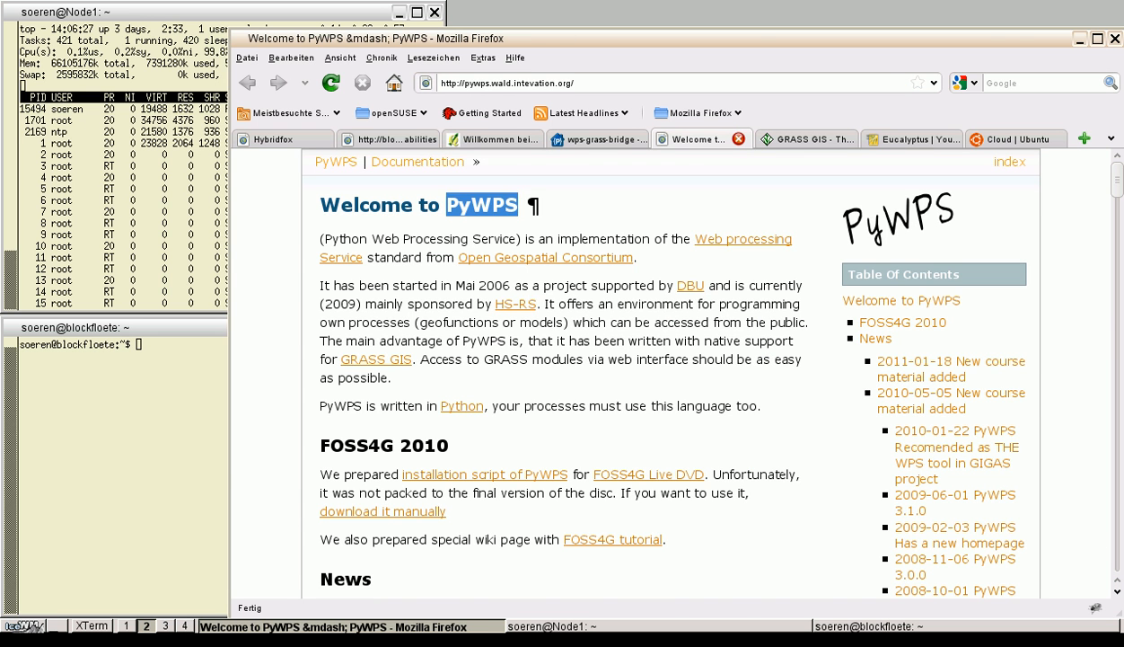
Show the wps-grass-bridge project page and bring up the private cloud layout diagram
{"action": "left_click", "coordinate": [590, 138]}
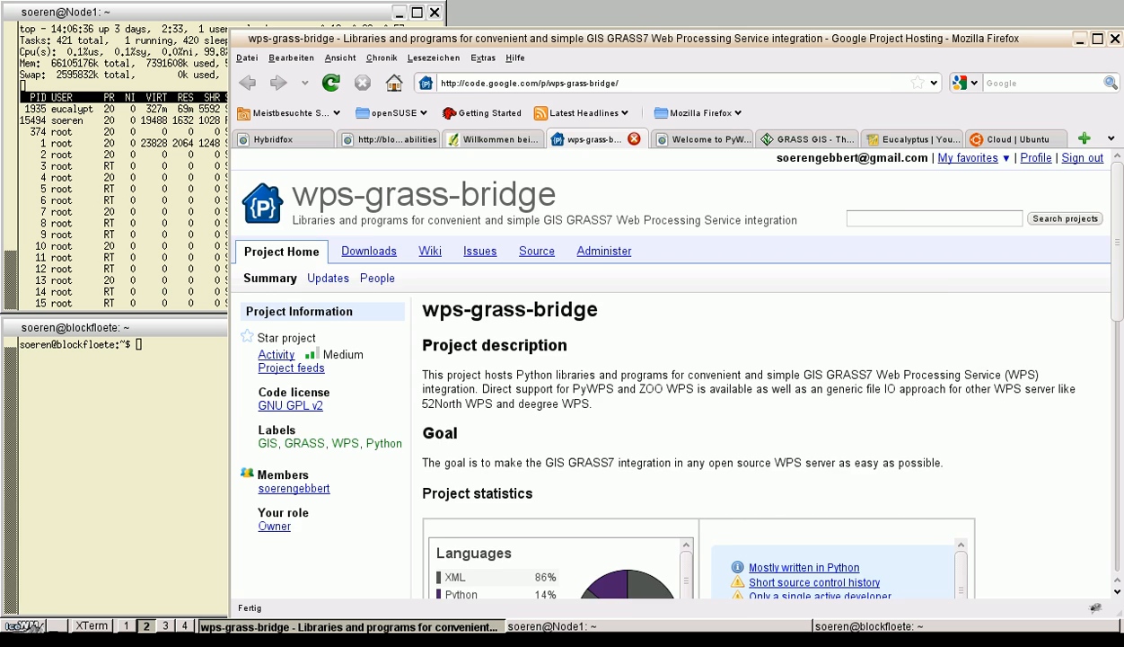
{"action": "left_click", "coordinate": [492, 138]}
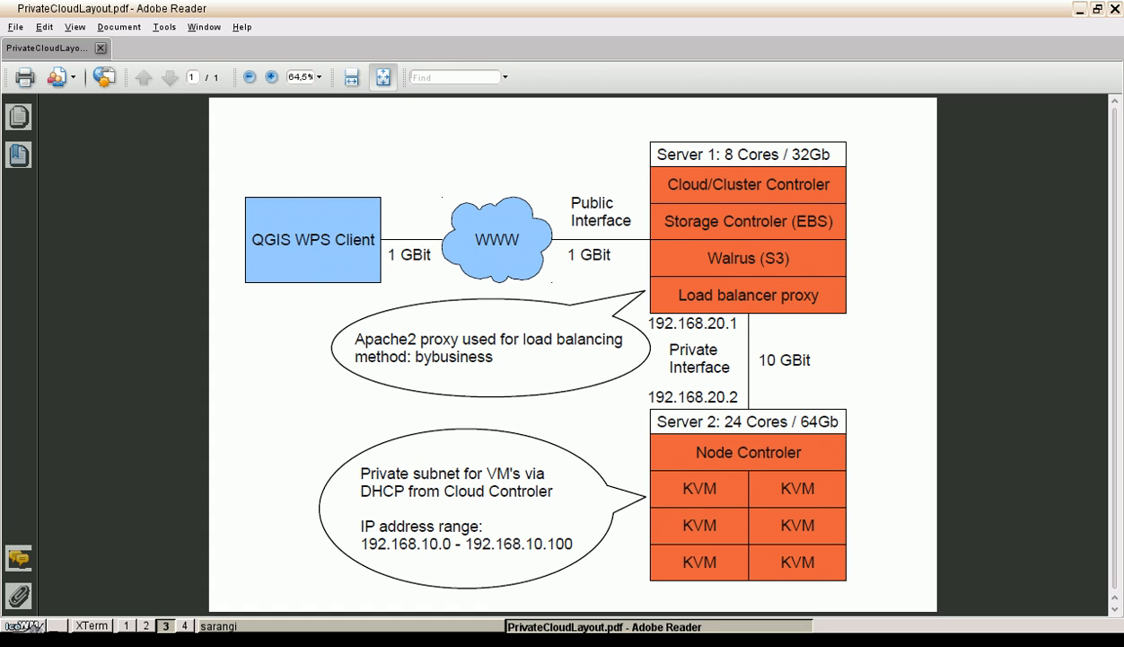
Step through the PrivateCloudLayout.pdf diagram and bring up the Hybridfox Images list
{"action": "double_click", "coordinate": [686, 154]}
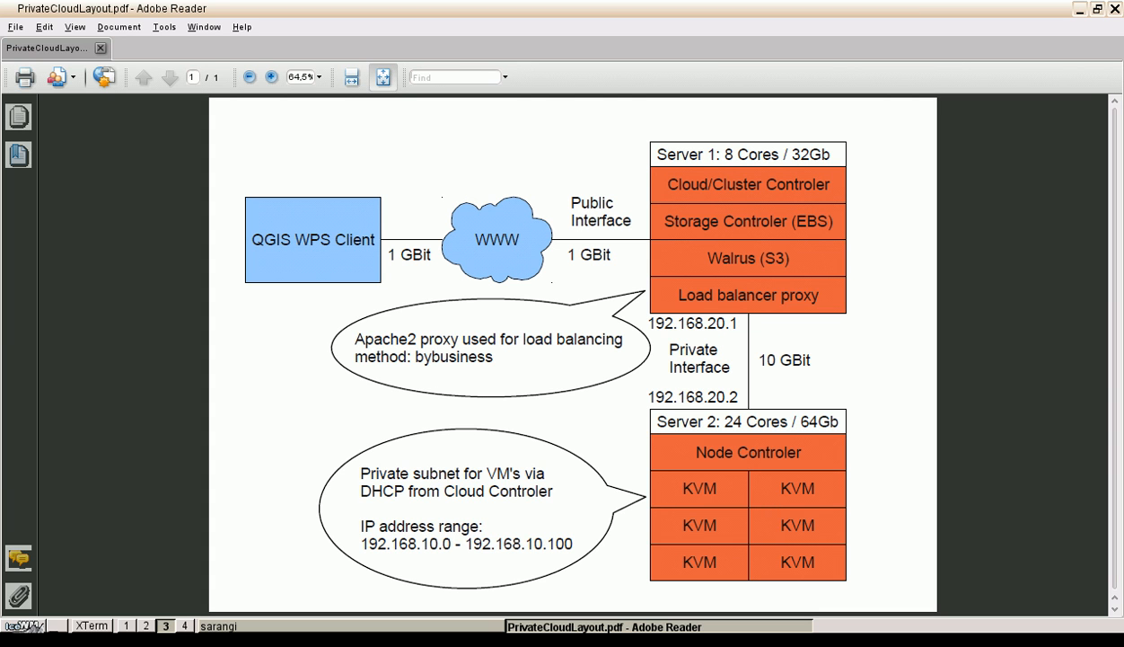
{"action": "double_click", "coordinate": [722, 221]}
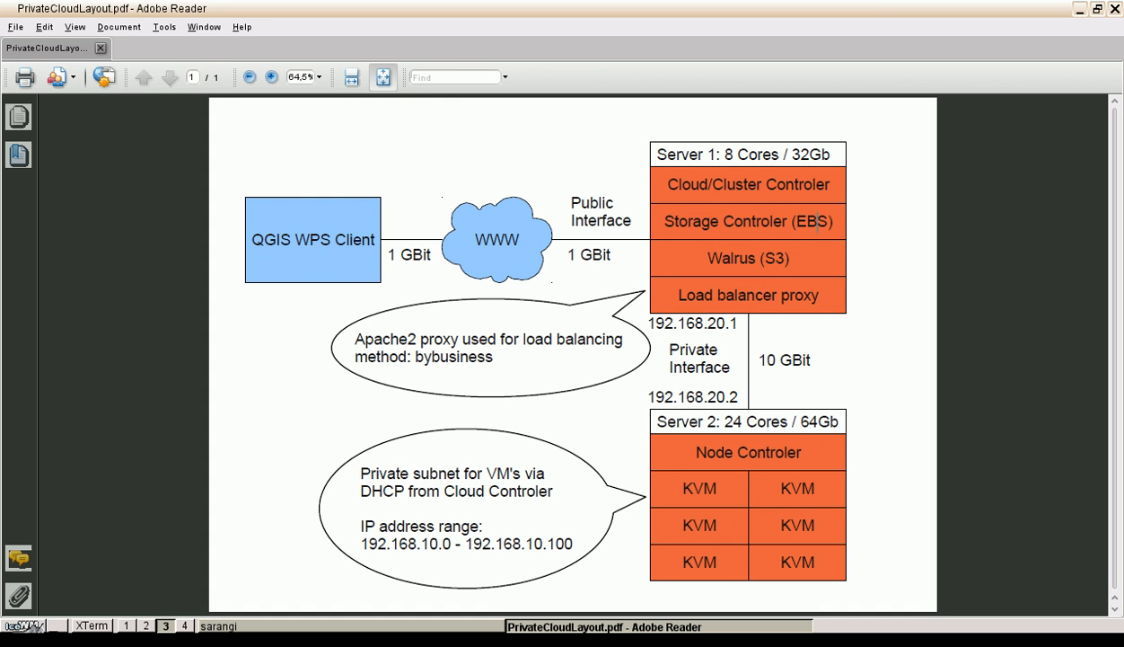
{"action": "double_click", "coordinate": [731, 258]}
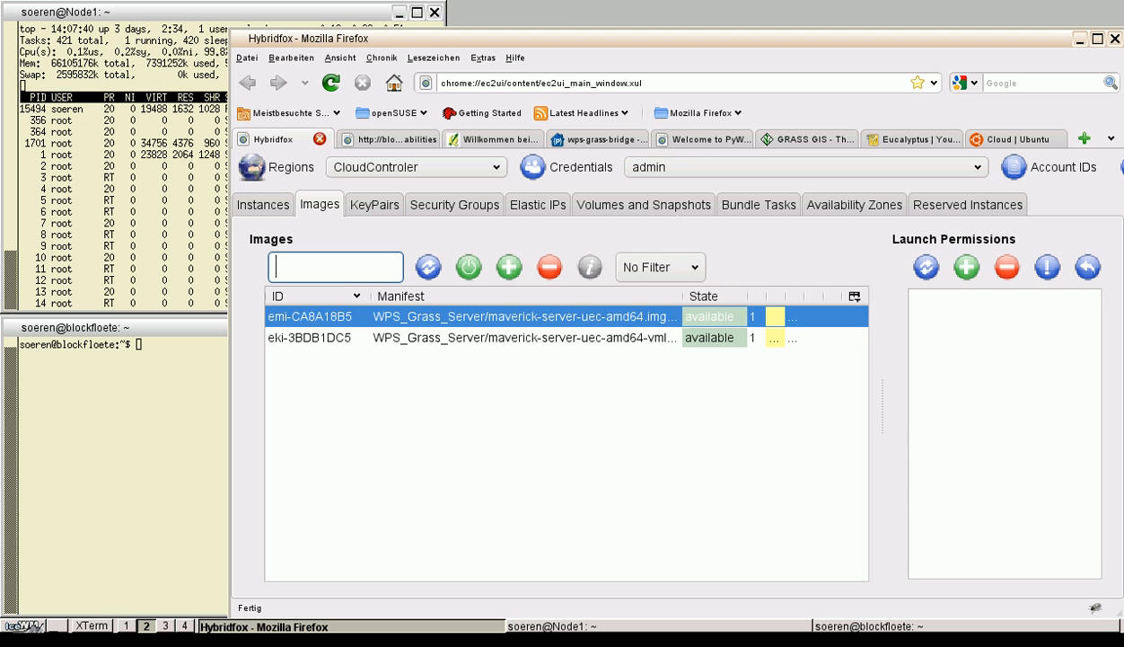
Check that the Instances list and the Volumes and Snapshots list are both empty
{"action": "left_click", "coordinate": [262, 205]}
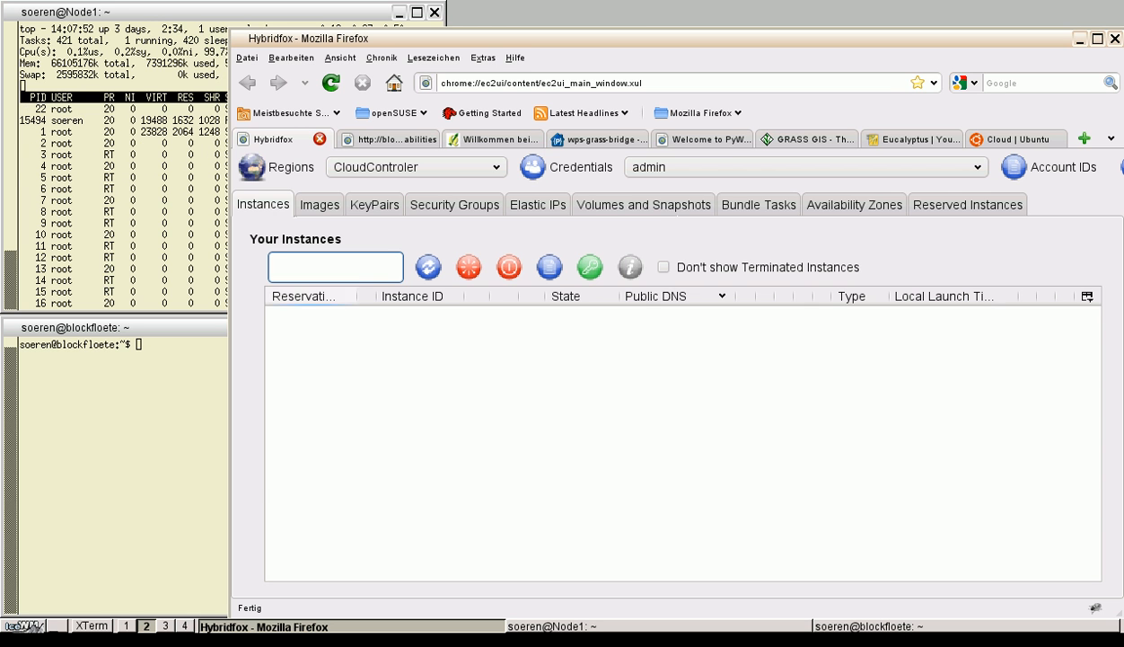
{"action": "left_click", "coordinate": [334, 266]}
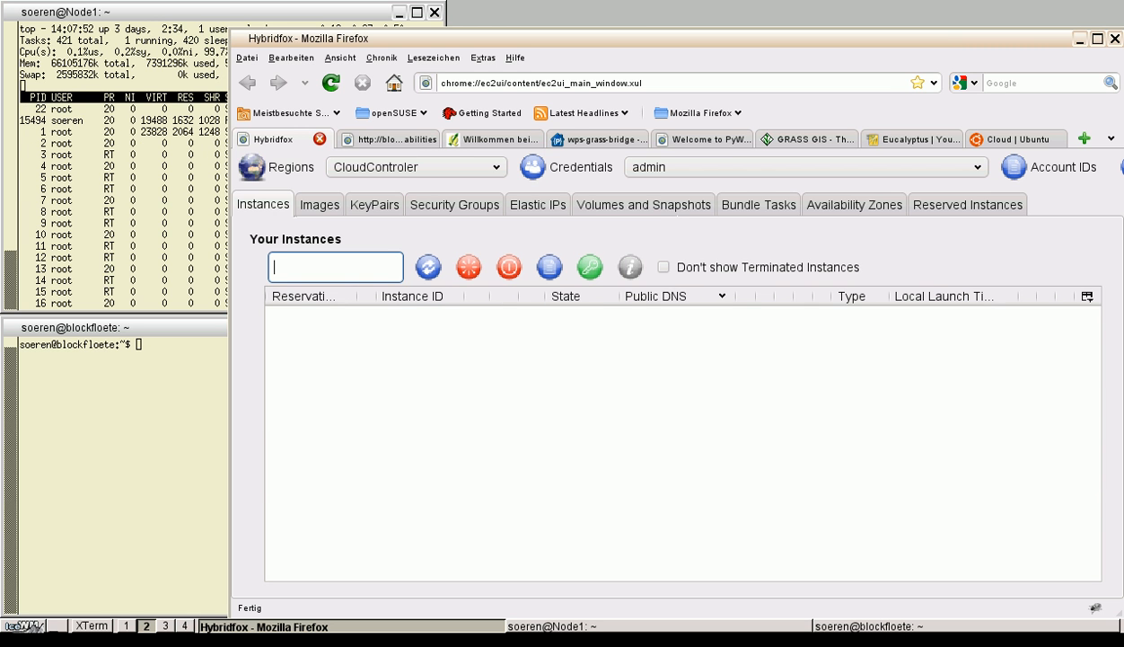
{"action": "left_click", "coordinate": [643, 205]}
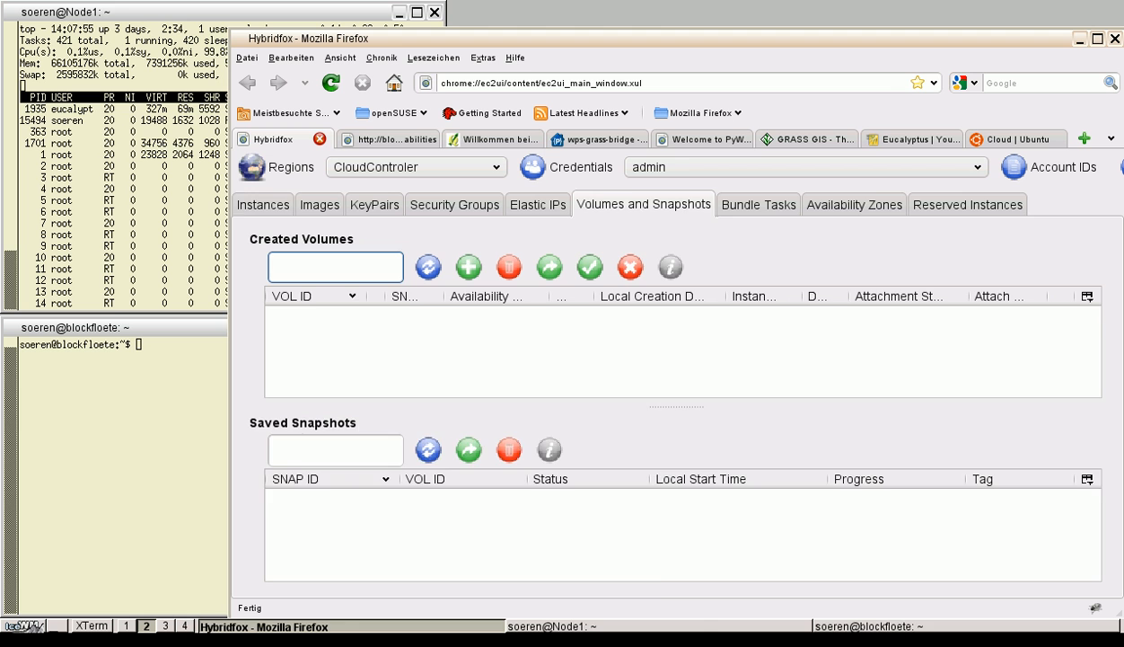
{"action": "left_click", "coordinate": [262, 205]}
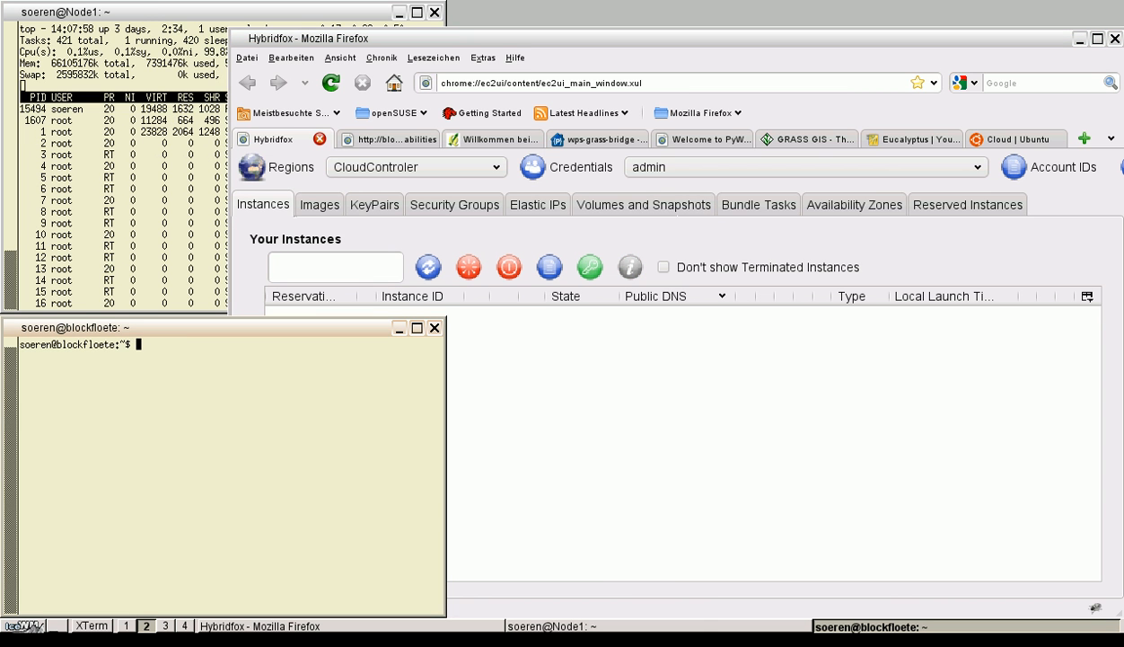
Run euca-describe-availability-zones verbose to list cluster0's VM types m1.small through c1.xlarge
{"action": "double_click", "coordinate": [83, 345]}
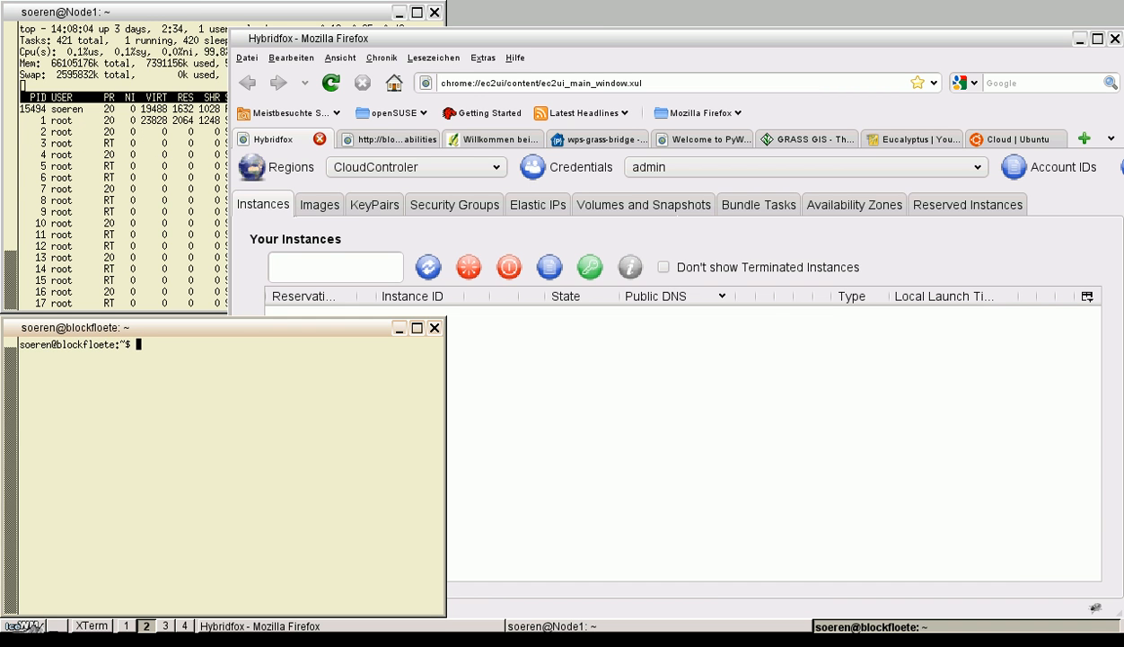
{"action": "type", "text": "euca-describe-availability-zones verbose"}
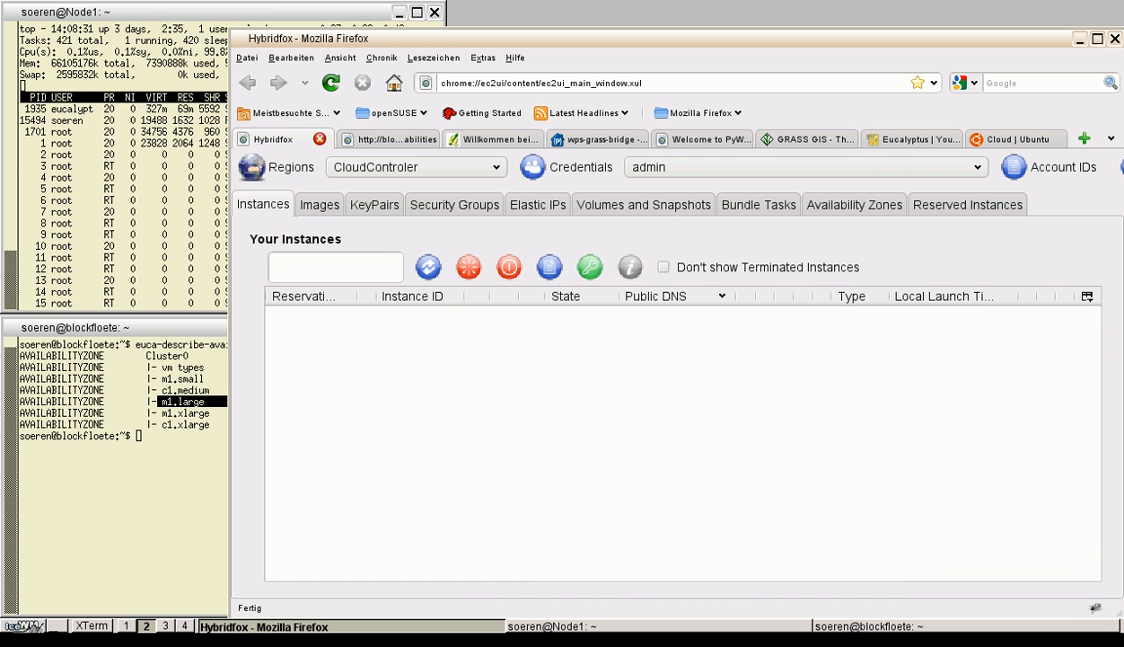
Launch six m1.large instances of the WPS_Grass_Server image from the Images list
{"action": "left_click", "coordinate": [319, 205]}
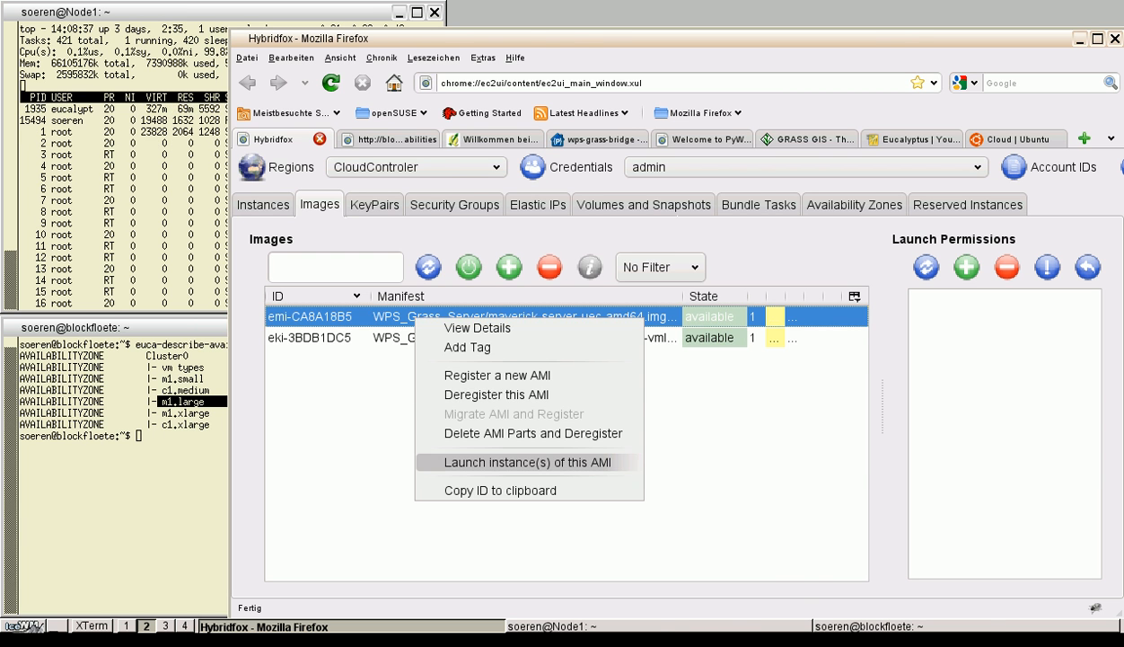
{"action": "left_click", "coordinate": [529, 462]}
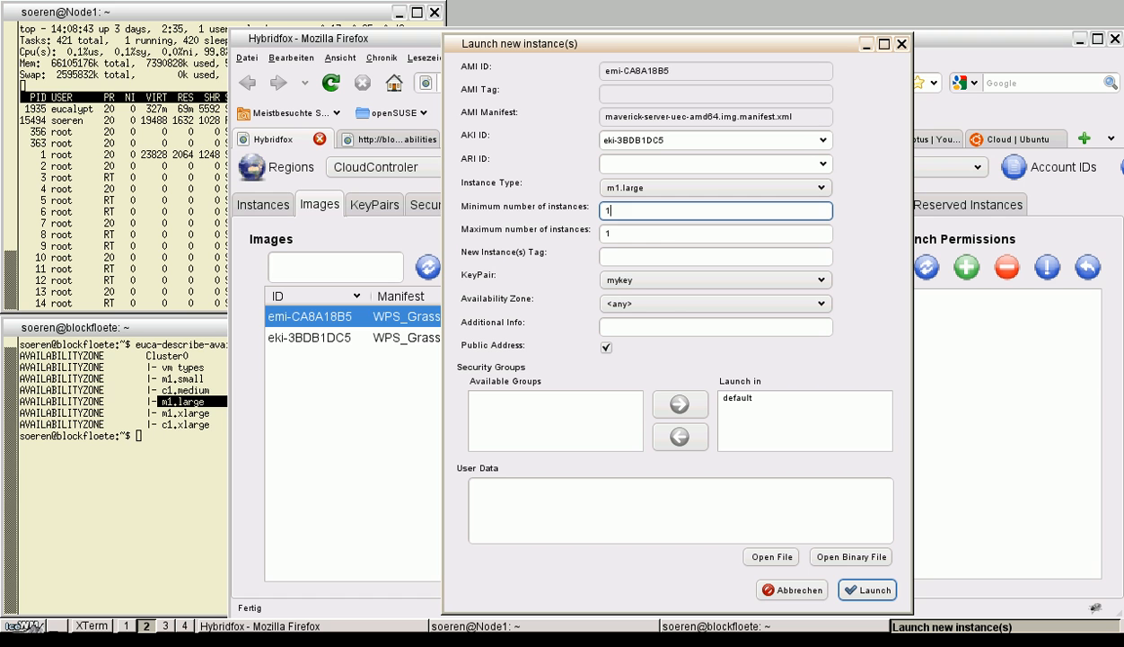
{"action": "type", "text": "6"}
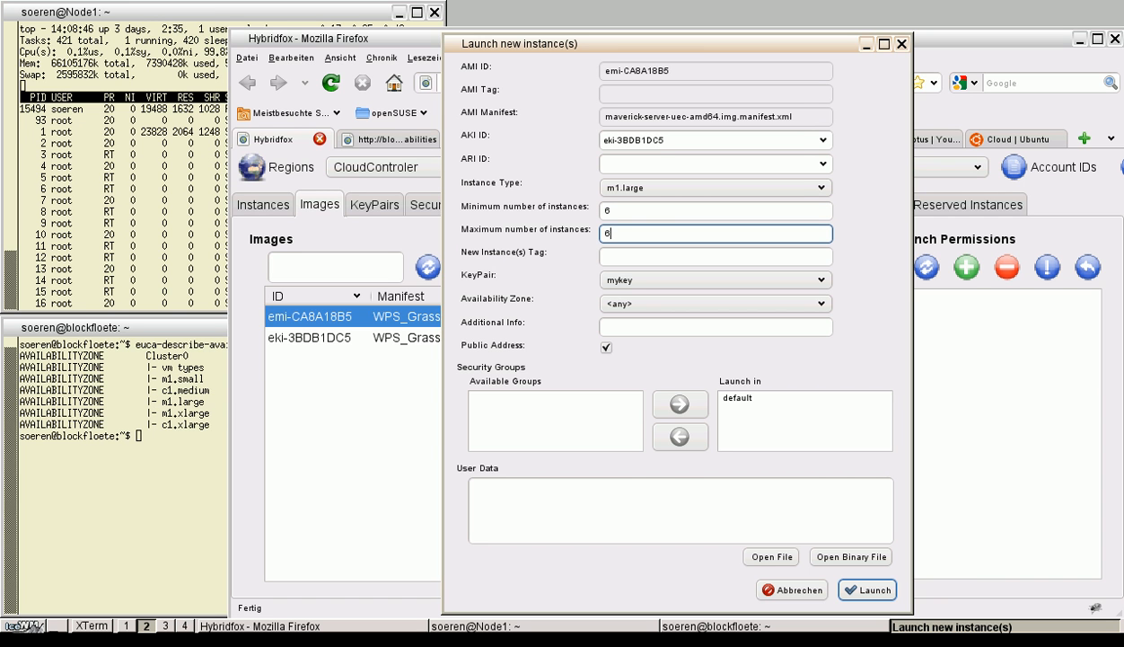
{"action": "left_click", "coordinate": [865, 590]}
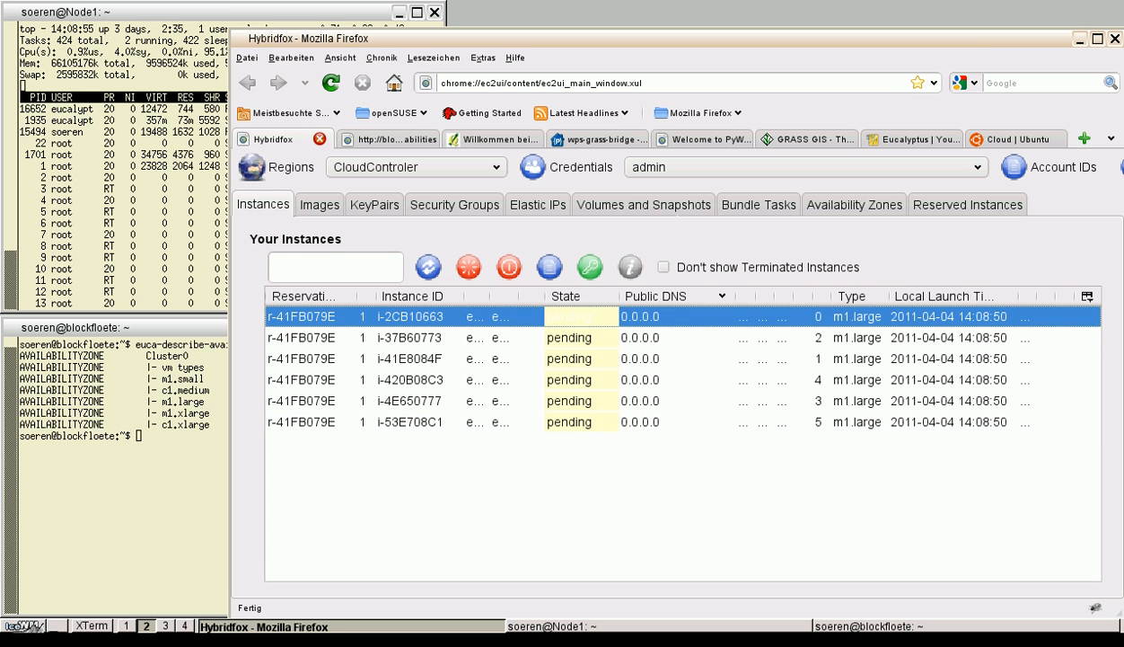
Inspect the six pending m1.large instances before returning to the layout diagram
{"action": "left_click", "coordinate": [410, 420]}
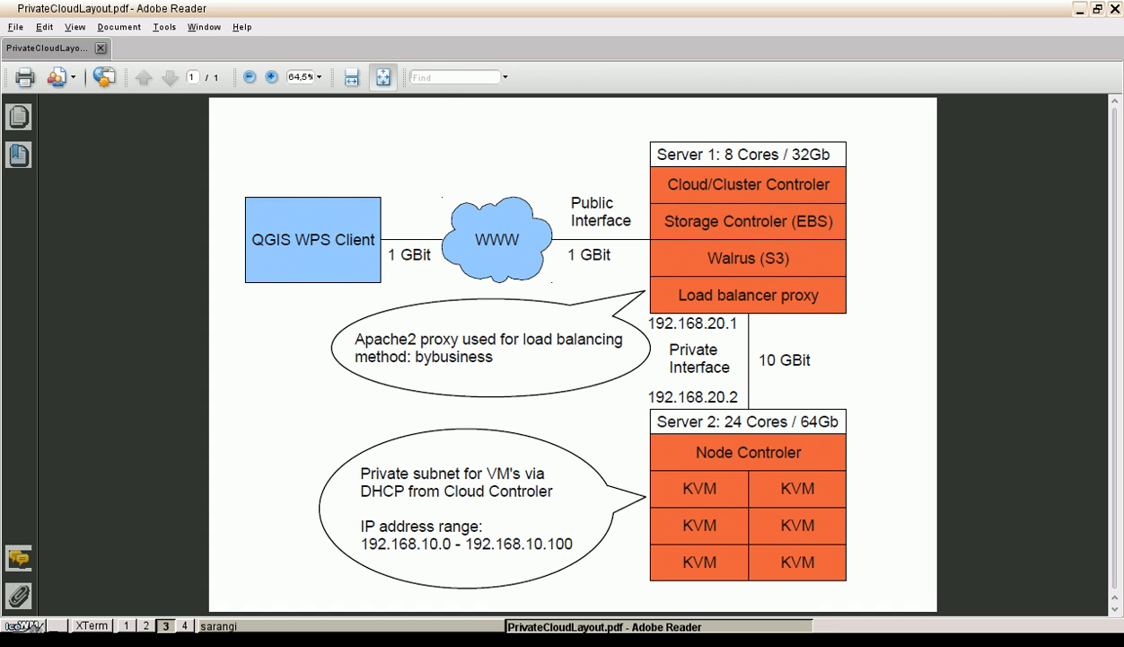
Walk through the WPS client, load-balancing server and KVM node server in the diagram
{"action": "double_click", "coordinate": [693, 396]}
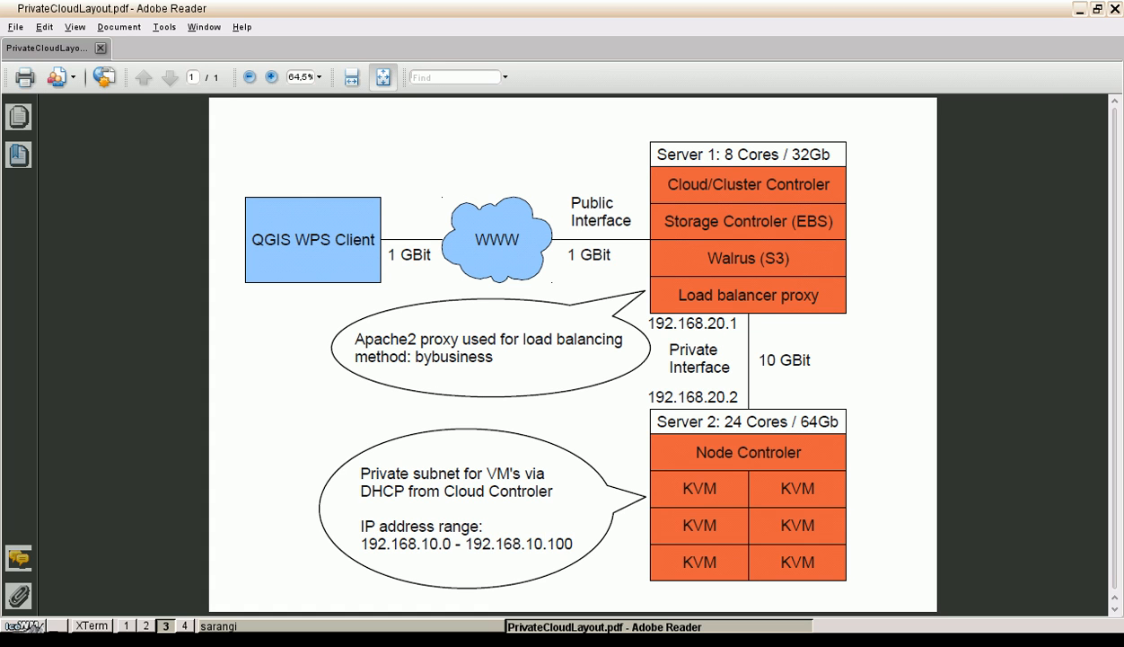
{"action": "left_click_drag", "start_coordinate": [361, 543], "coordinate": [571, 542]}
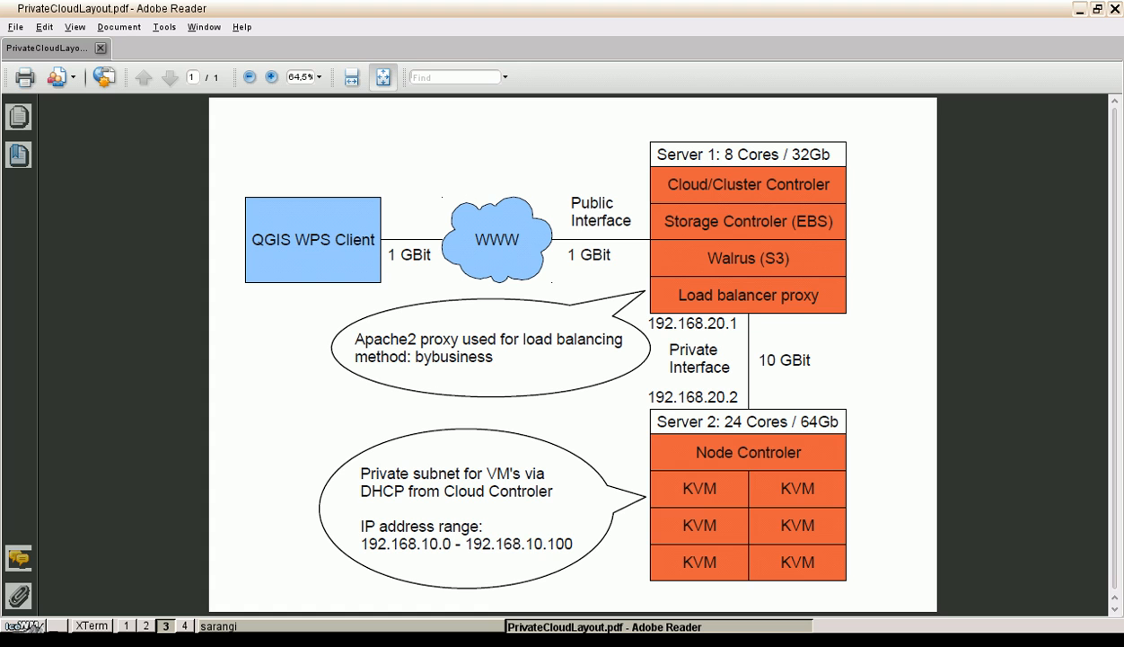
{"action": "double_click", "coordinate": [686, 421]}
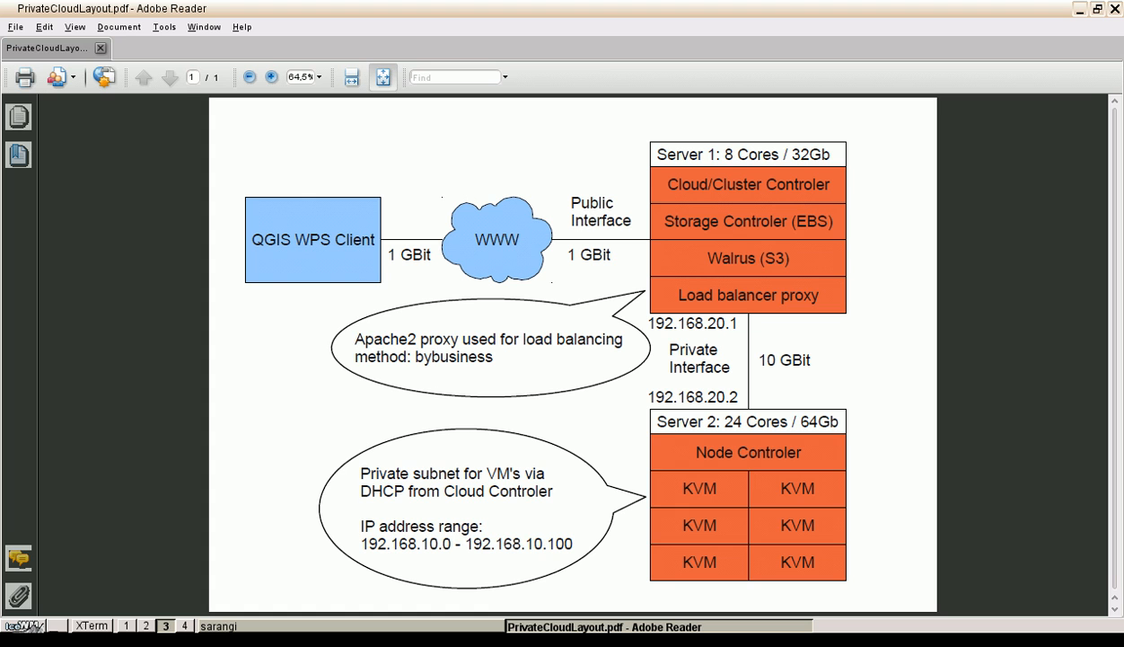
{"action": "double_click", "coordinate": [453, 355]}
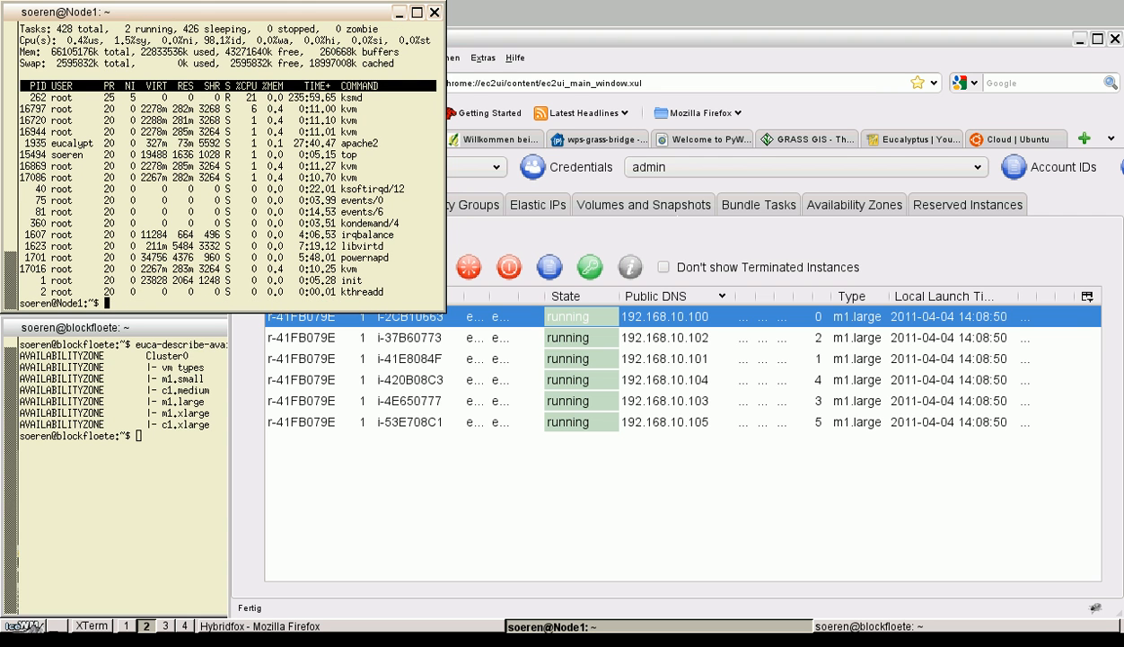
Run top on Node1 to show the kvm processes of the running instances
{"action": "type", "text": "t"}
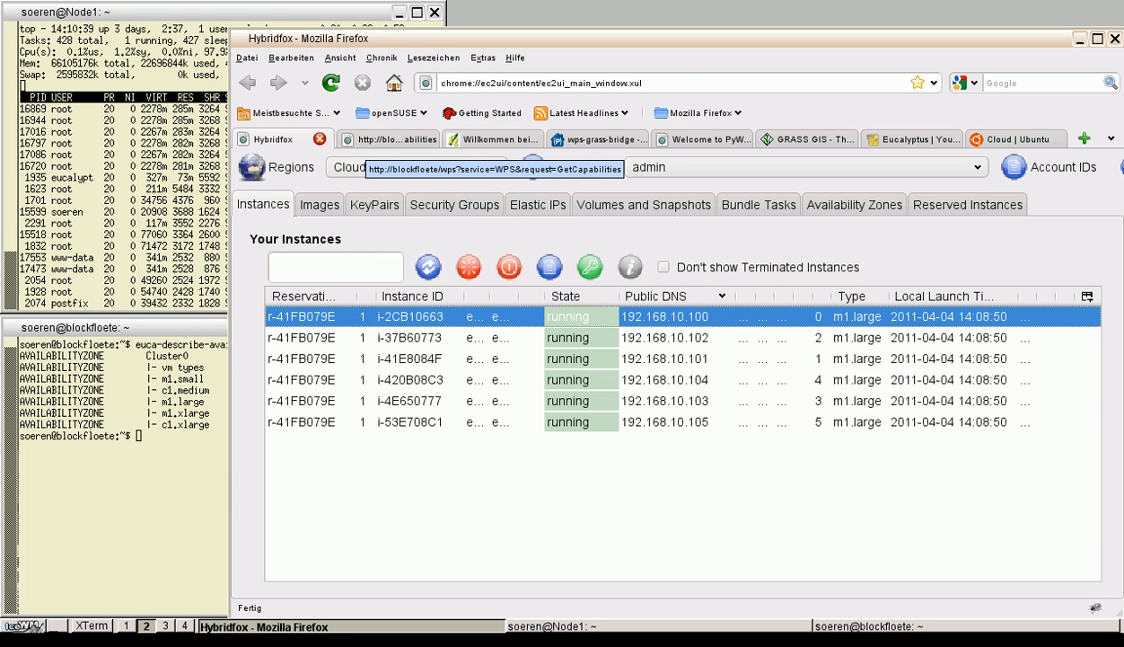
Load the blockfloete WPS GetCapabilities document and reload it until it responds
{"action": "left_click", "coordinate": [388, 139]}
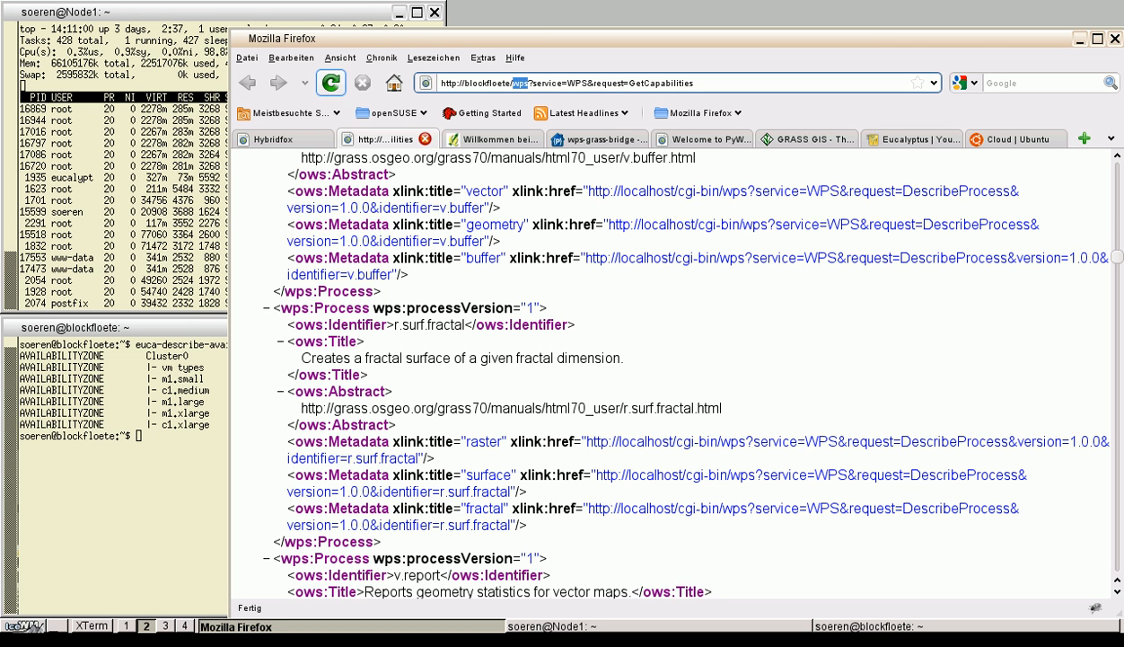
{"action": "left_click", "coordinate": [330, 82]}
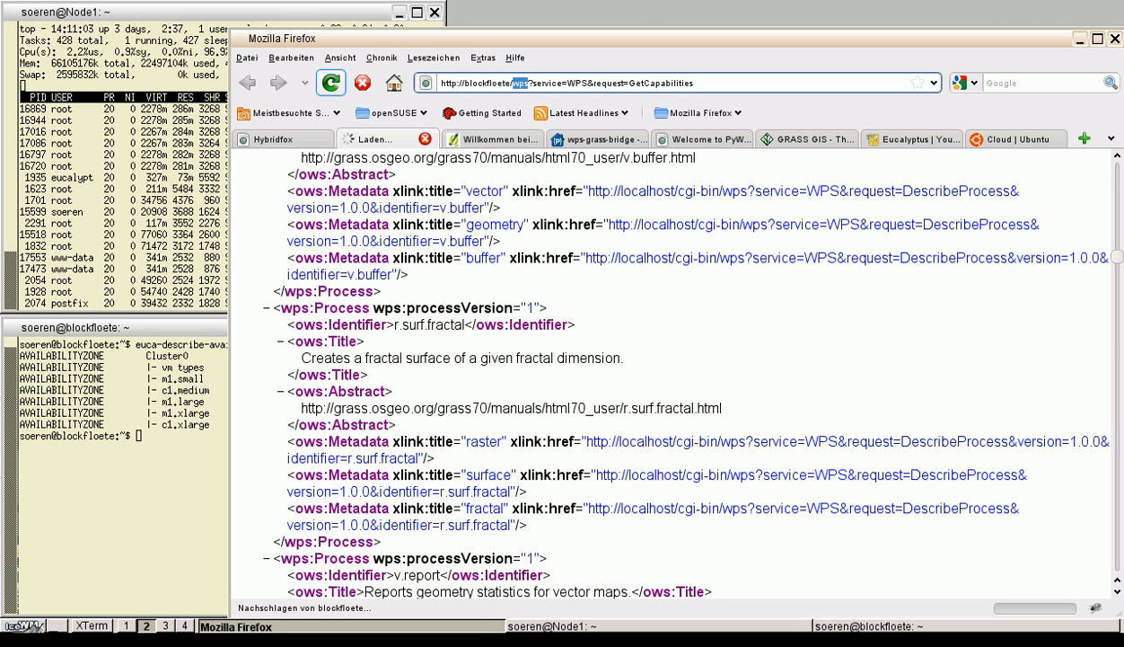
{"action": "left_click", "coordinate": [330, 83]}
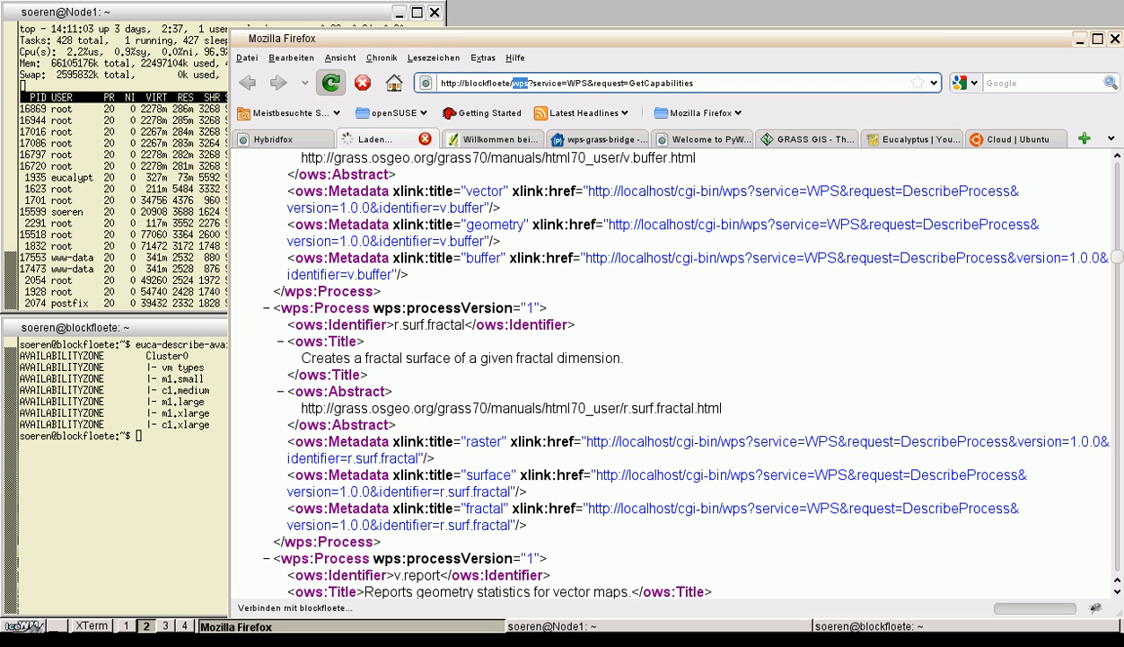
{"action": "left_click", "coordinate": [331, 82]}
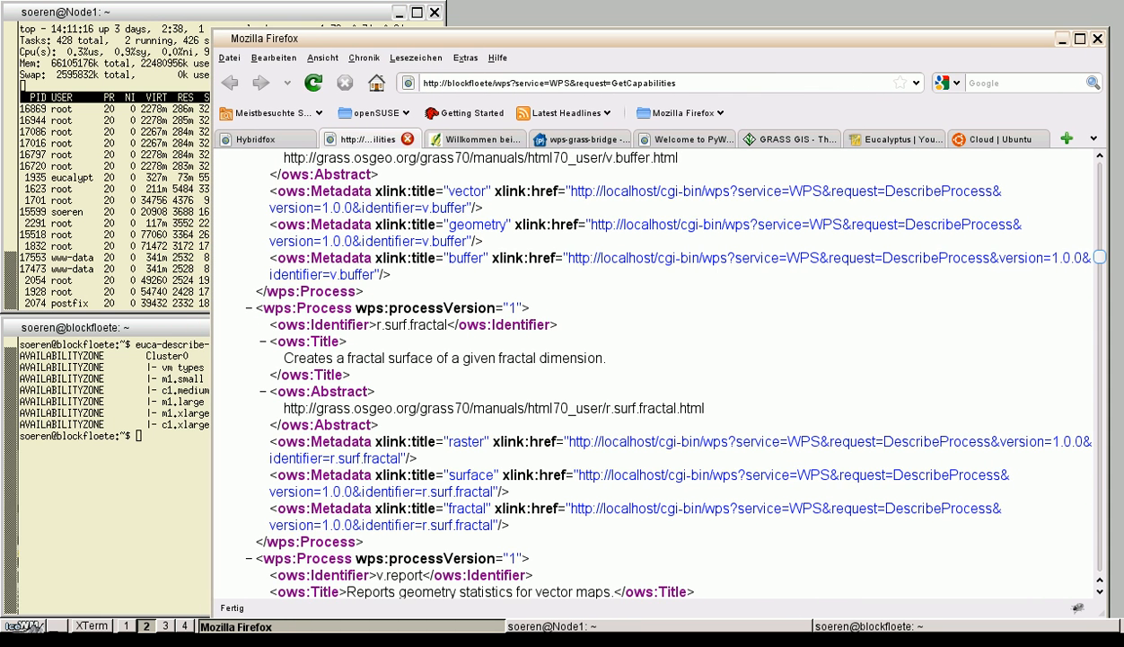
Scroll through the capabilities XML listing the GRASS processes, then bring up Quantum GIS
{"action": "scroll", "scroll_direction": "down", "scroll_amount": 3}
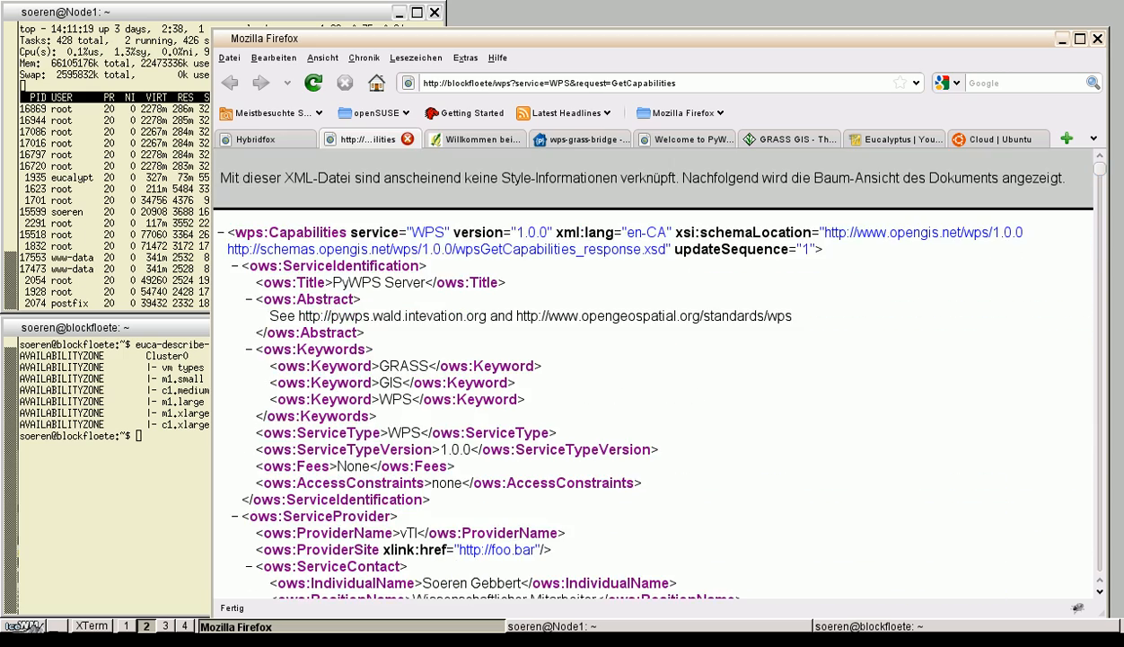
{"action": "scroll", "scroll_direction": "down", "scroll_amount": 3}
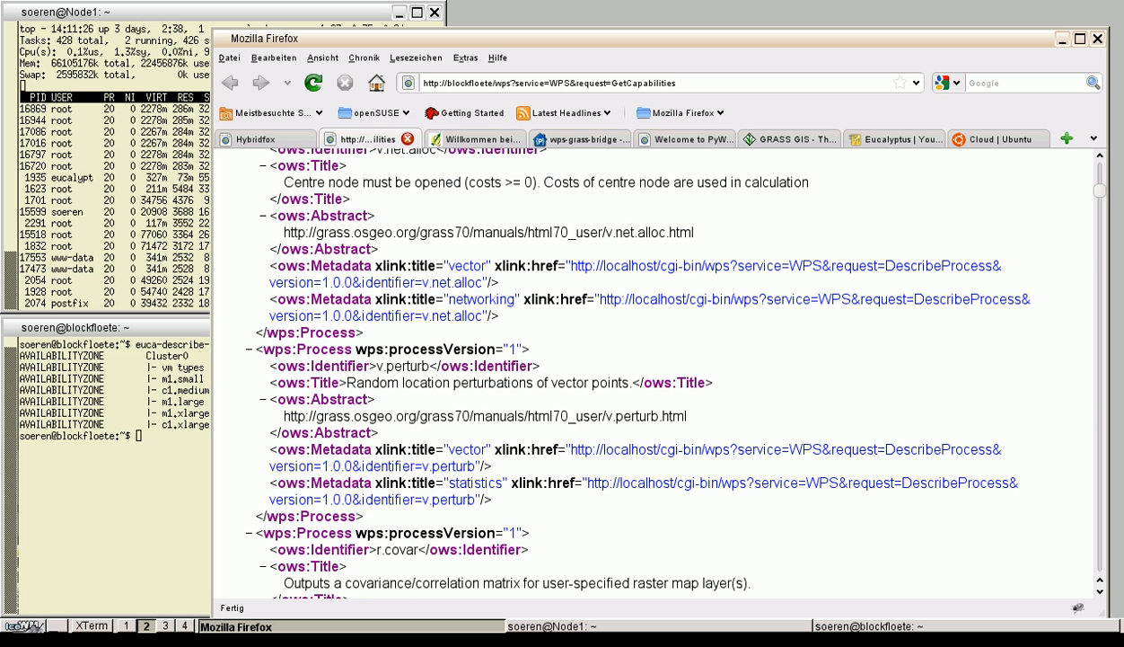
{"action": "double_click", "coordinate": [403, 367]}
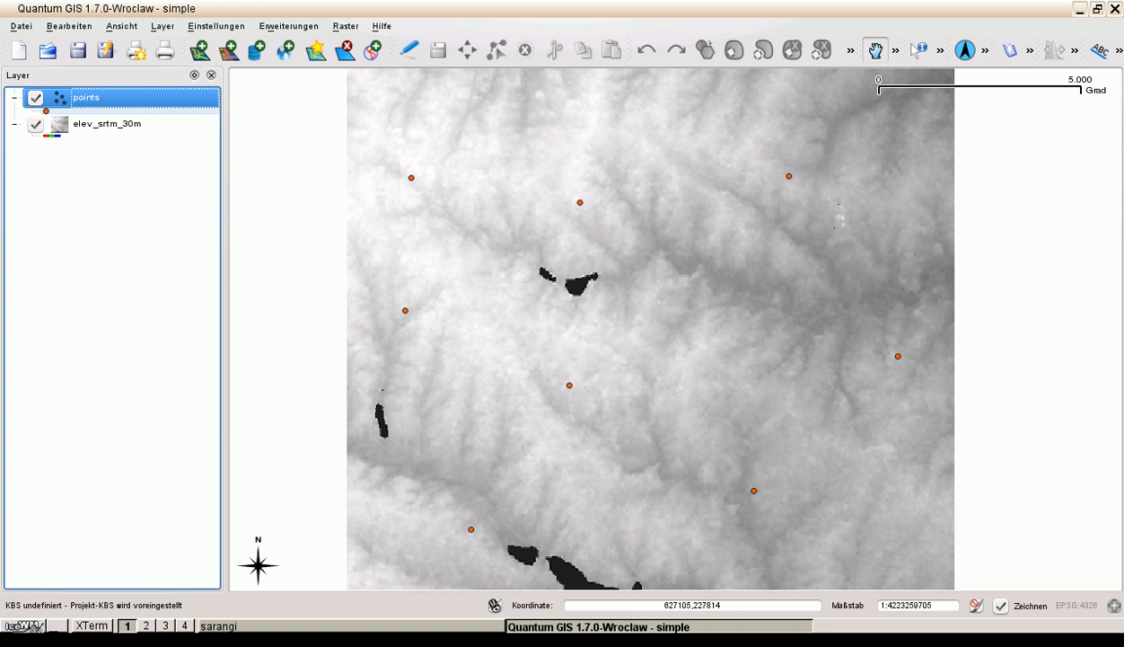
{"action": "mouse_move", "coordinate": [106, 122]}
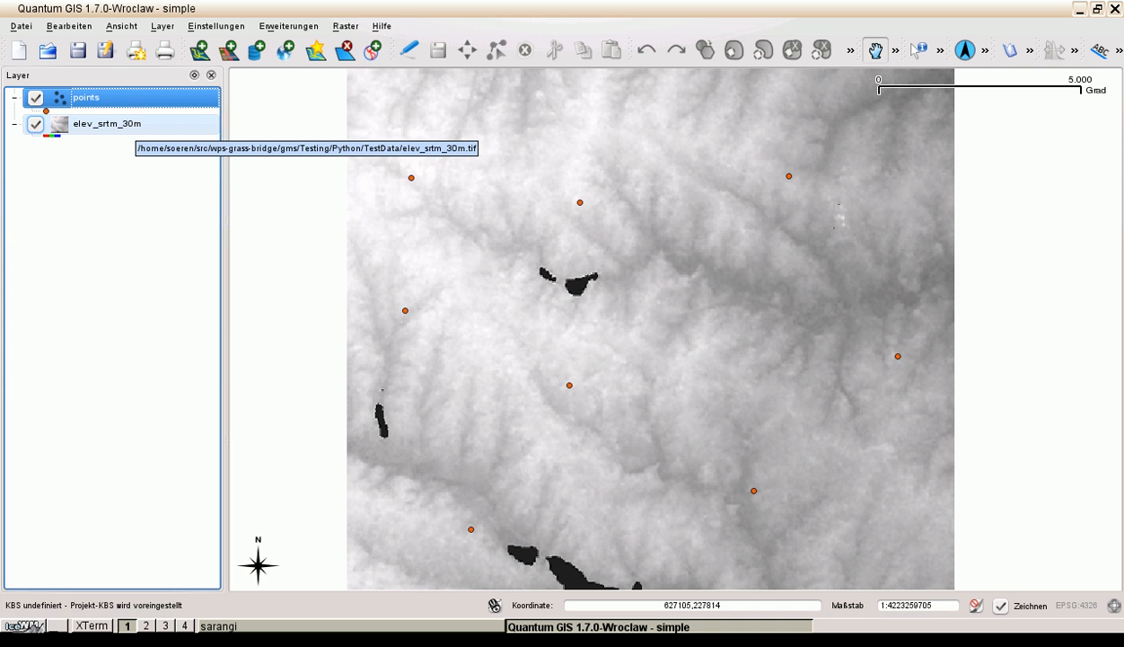
Start the WPS plugin, review the Open Cloud GIS connection and connect to the server
{"action": "left_click", "coordinate": [289, 26]}
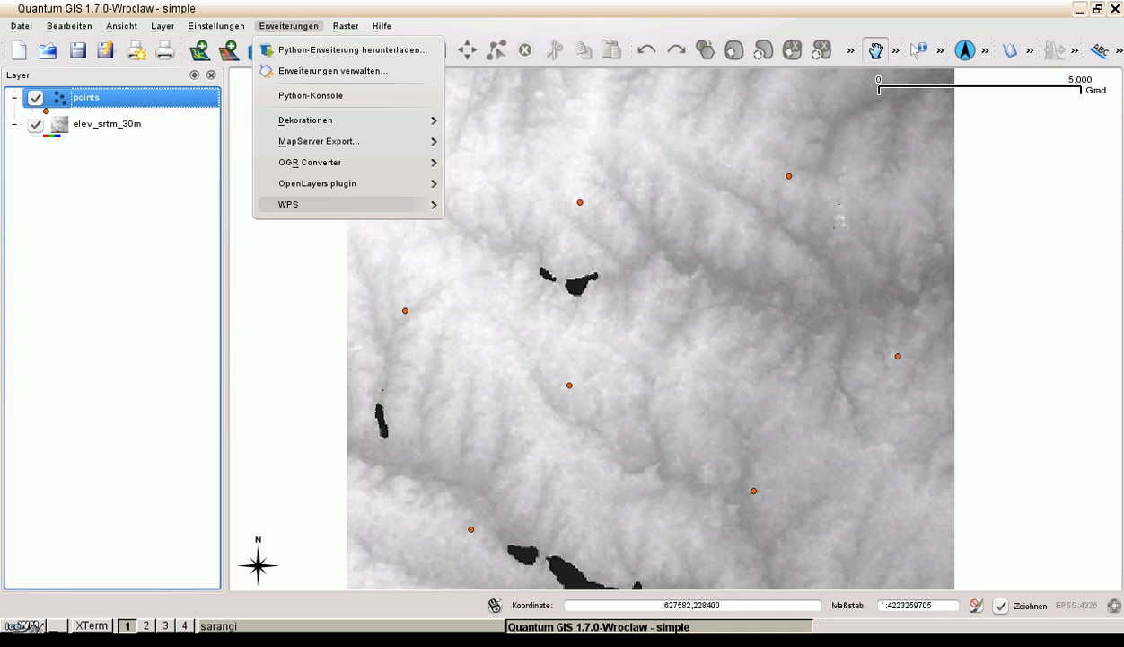
{"action": "left_click", "coordinate": [289, 205]}
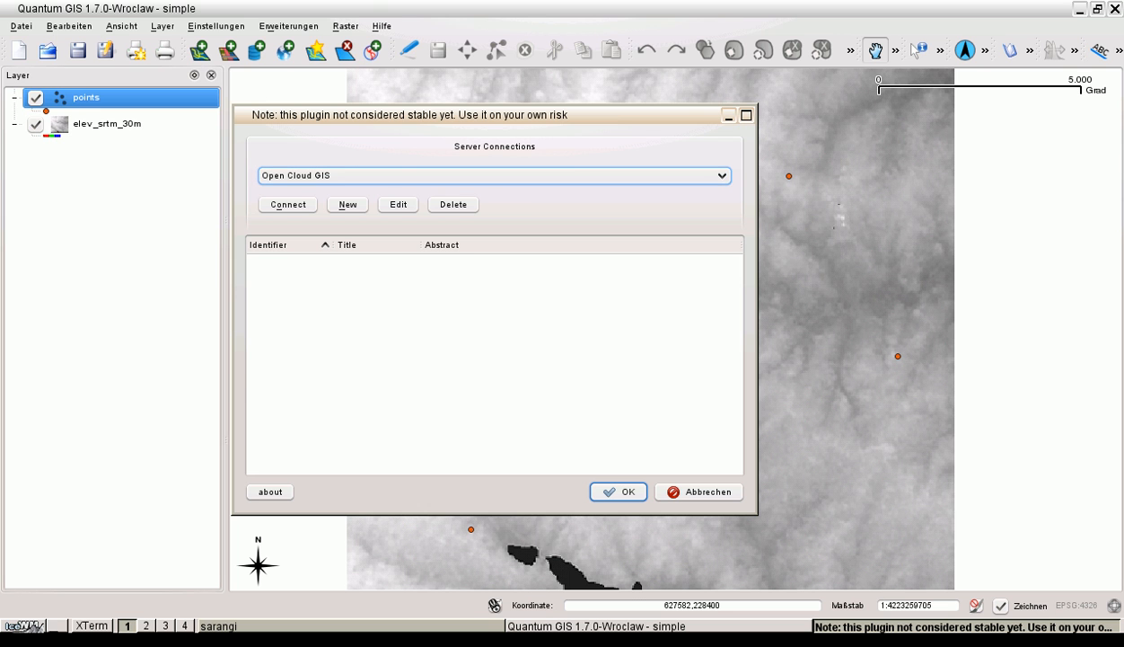
{"action": "left_click", "coordinate": [349, 205]}
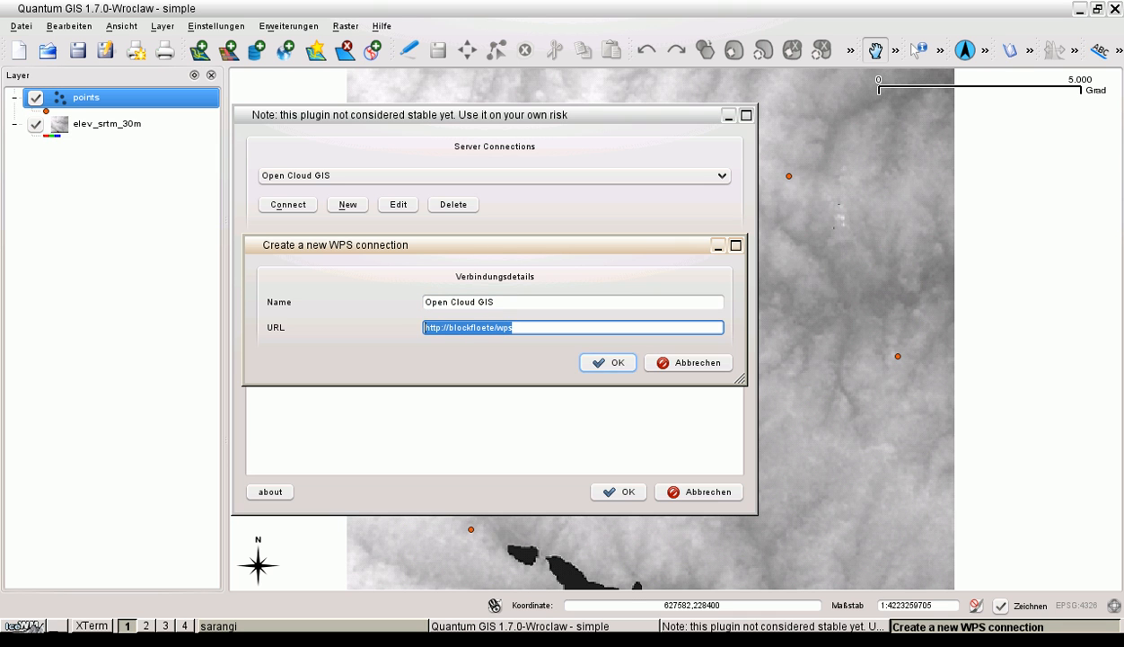
{"action": "left_click", "coordinate": [607, 363]}
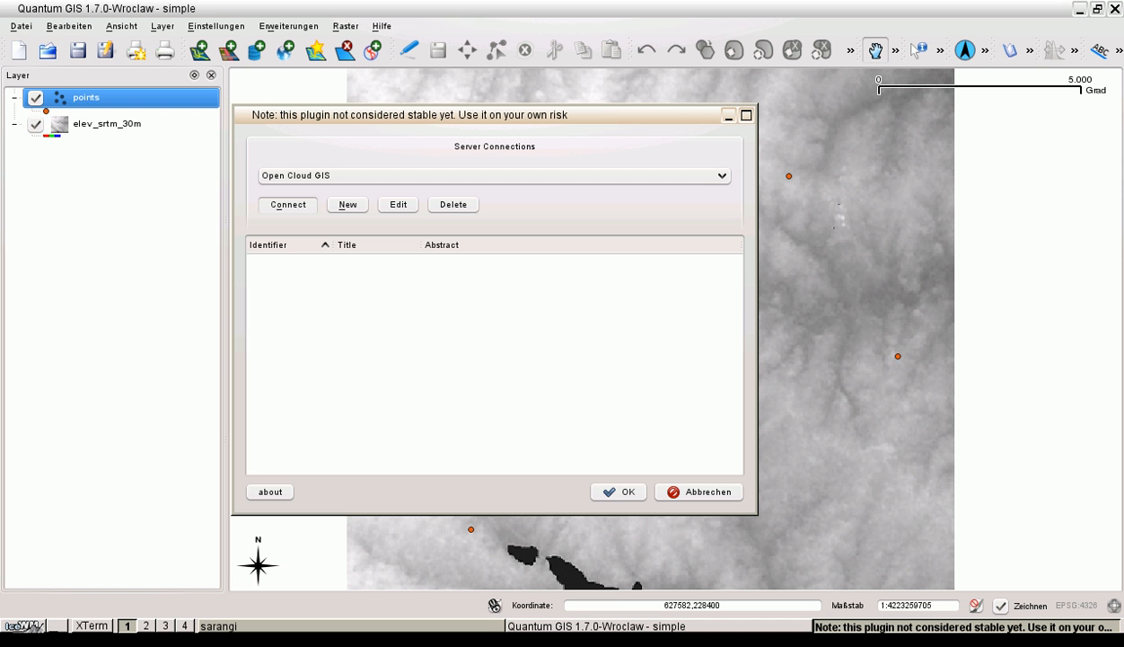
{"action": "left_click", "coordinate": [288, 205]}
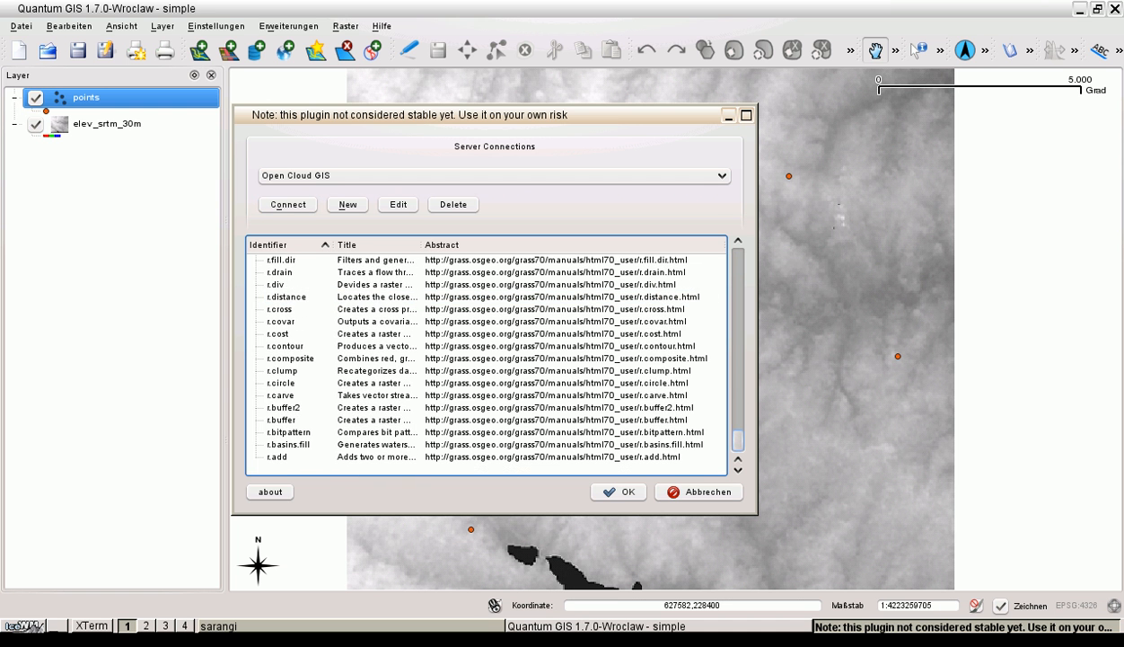
Select the v.surf.idw interpolation process from the server's GRASS process list
{"action": "scroll", "scroll_direction": "down", "scroll_amount": 3}
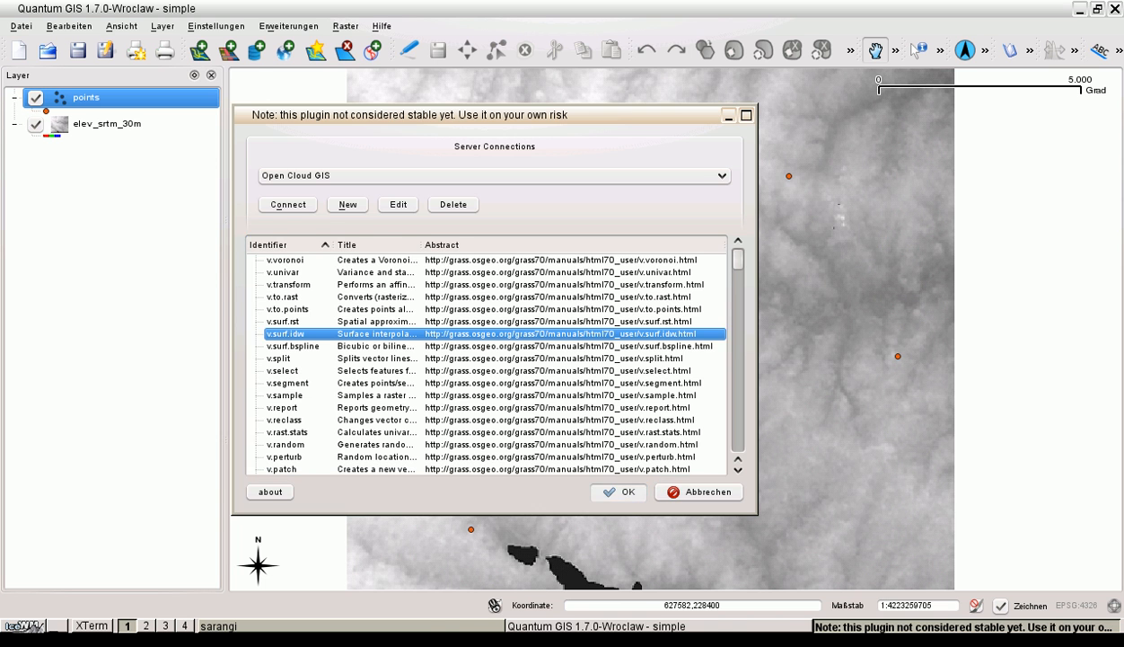
{"action": "left_click", "coordinate": [618, 492]}
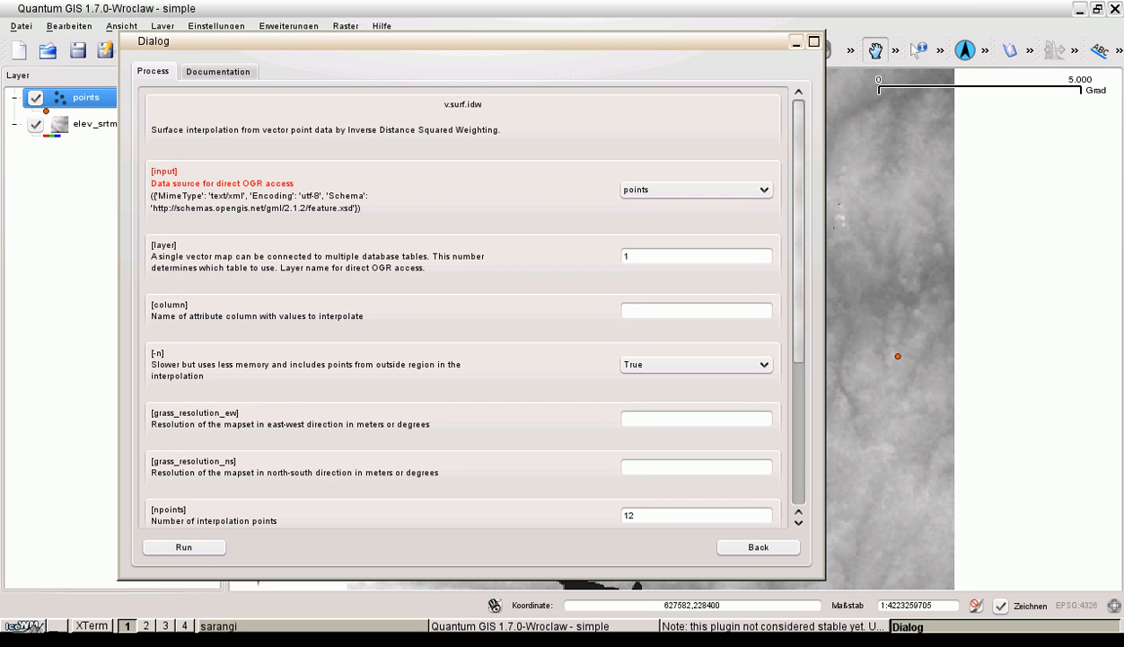
Enter height as the attribute column, resolution 4, and switch z-coordinate approximation to False
{"action": "left_click", "coordinate": [697, 309]}
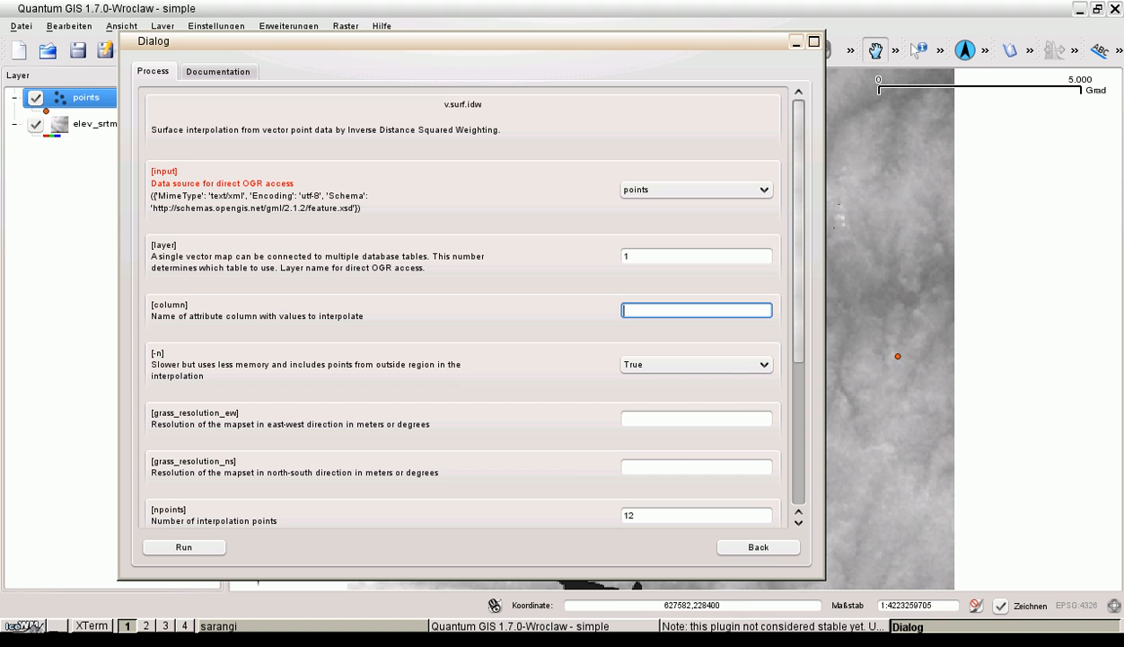
{"action": "type", "text": "height"}
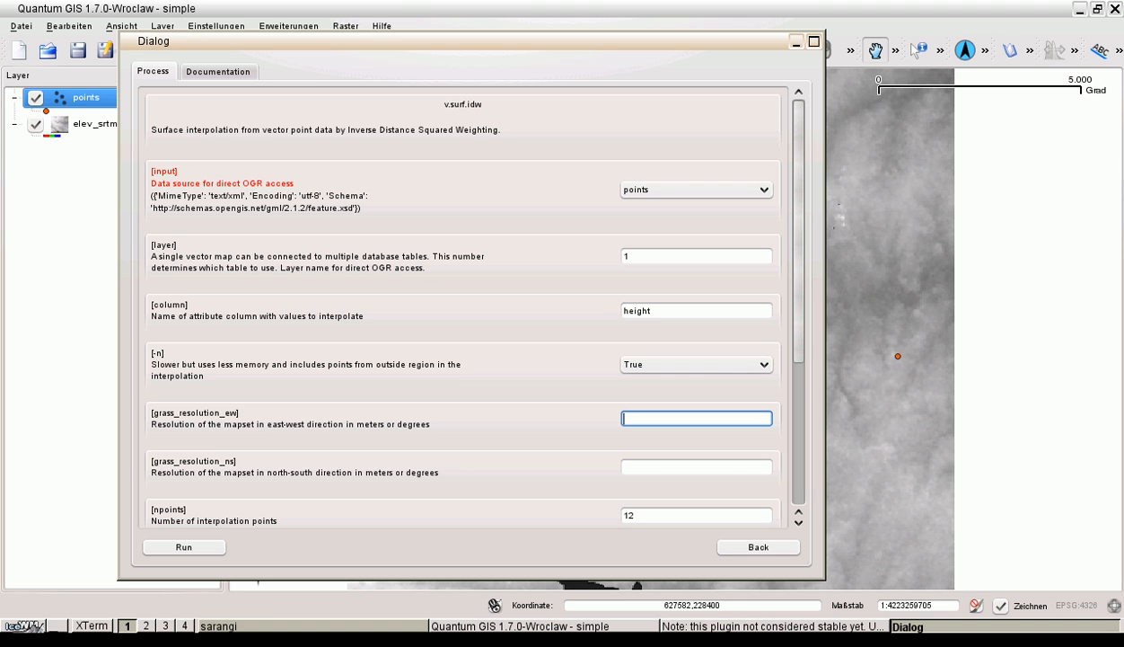
{"action": "type", "text": "4"}
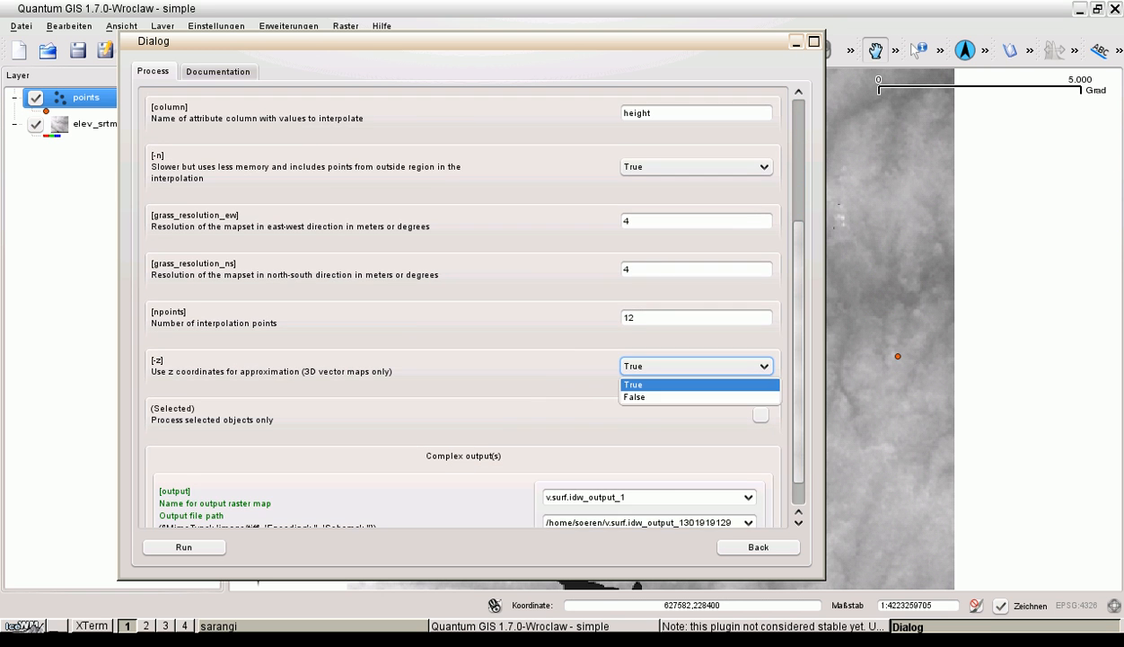
{"action": "left_click", "coordinate": [634, 397]}
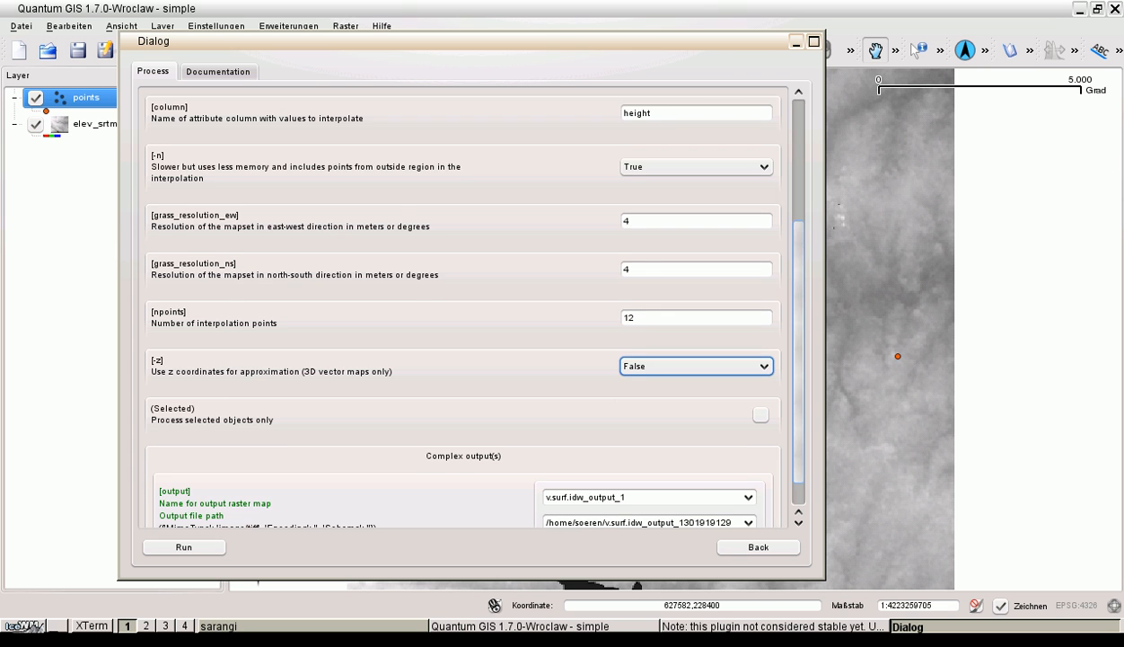
{"action": "scroll", "scroll_direction": "down", "scroll_amount": 3}
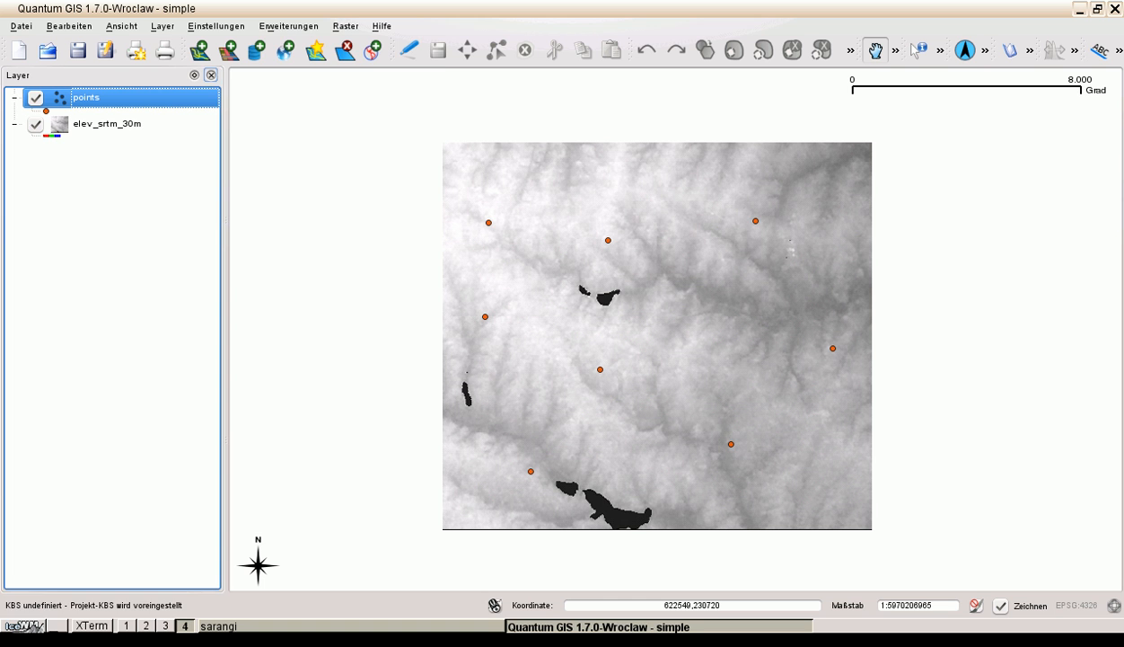
Launch the WPS client, connect to Open Cloud GIS and load the v.surf.idw process
{"action": "left_click", "coordinate": [289, 25]}
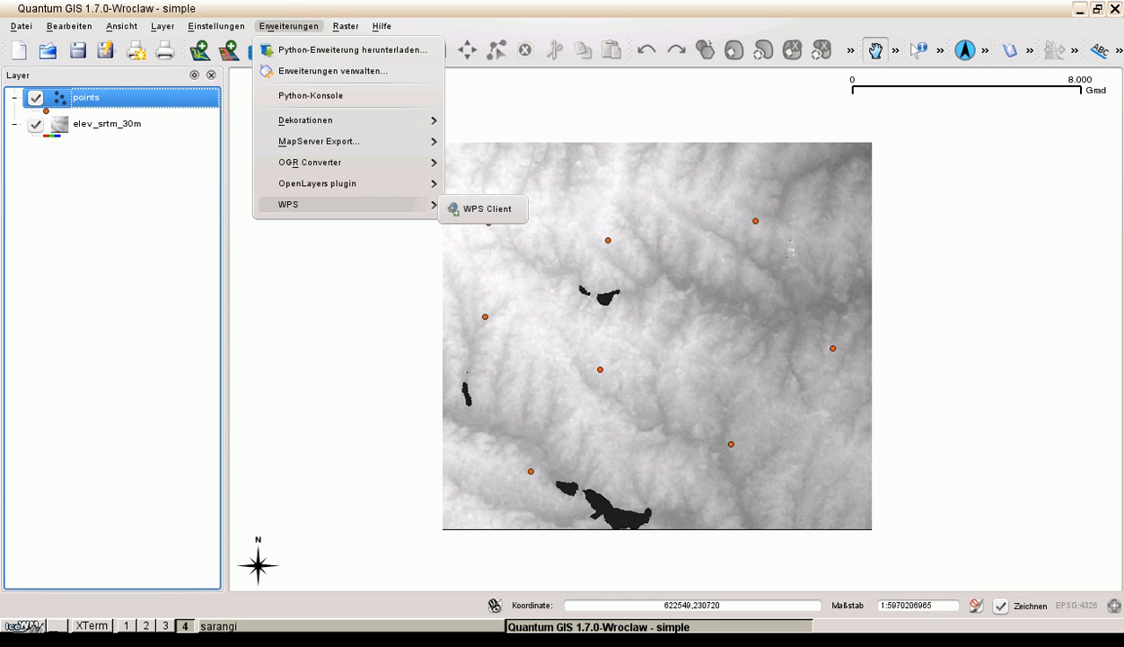
{"action": "left_click", "coordinate": [486, 208]}
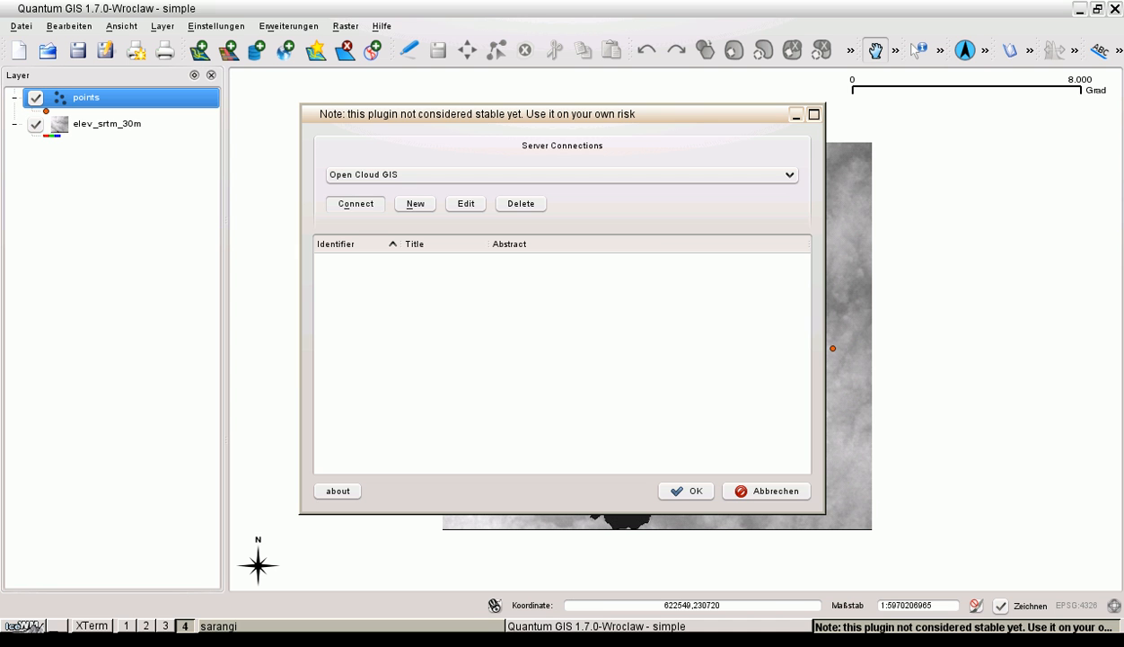
{"action": "left_click", "coordinate": [356, 203]}
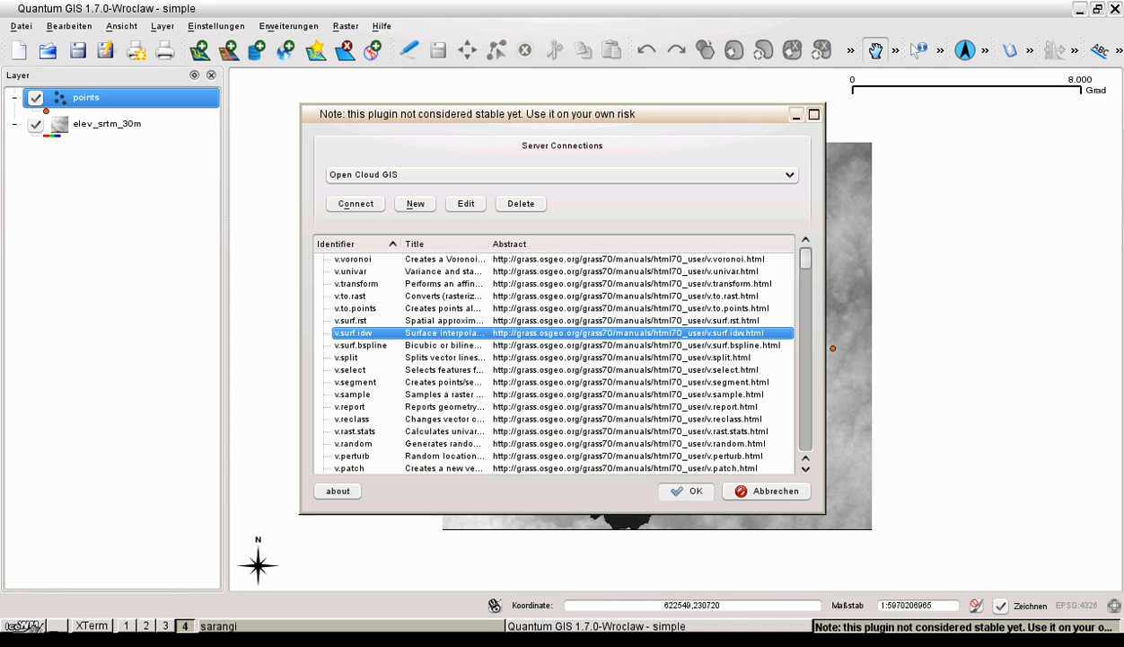
{"action": "left_click", "coordinate": [685, 490]}
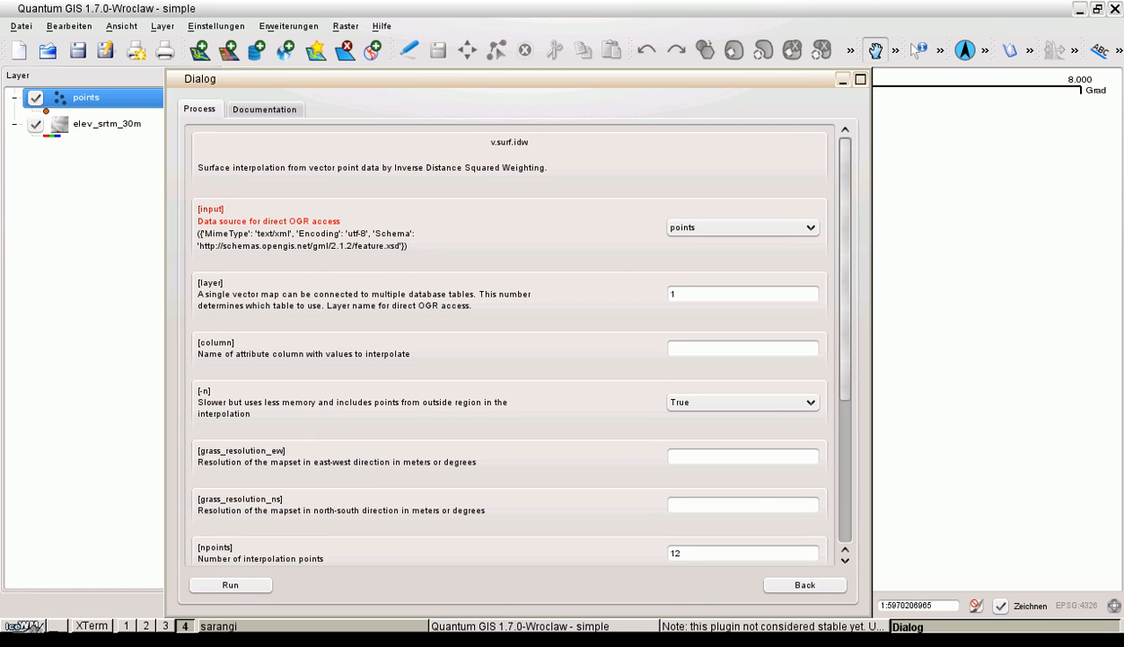
{"action": "left_click", "coordinate": [230, 586]}
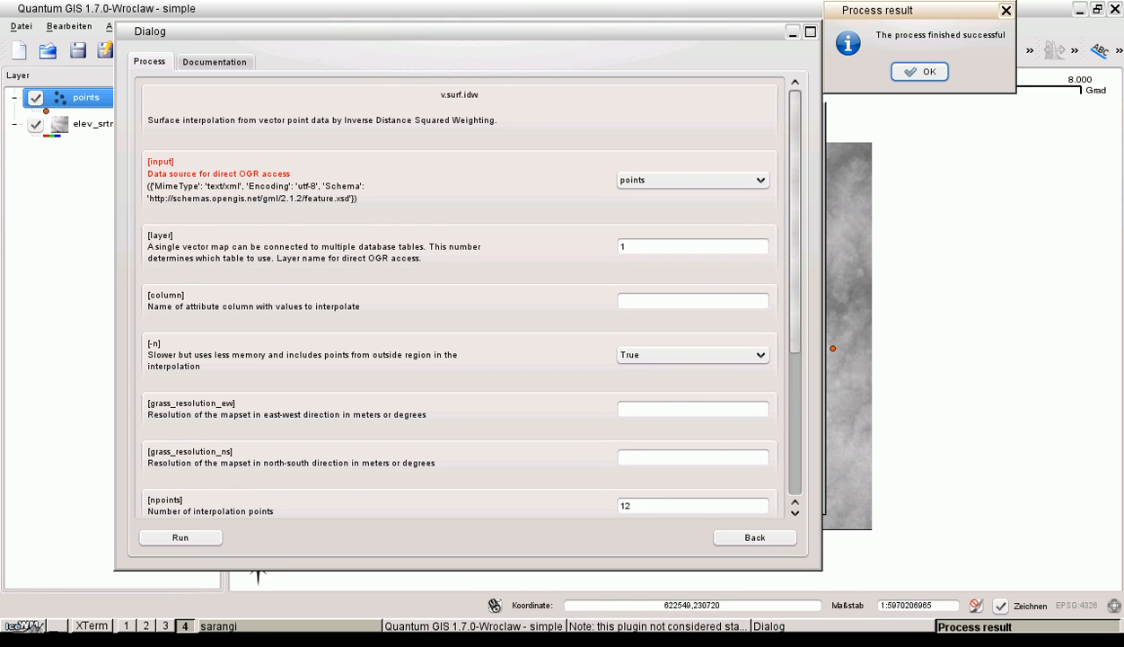
{"action": "left_click", "coordinate": [920, 72]}
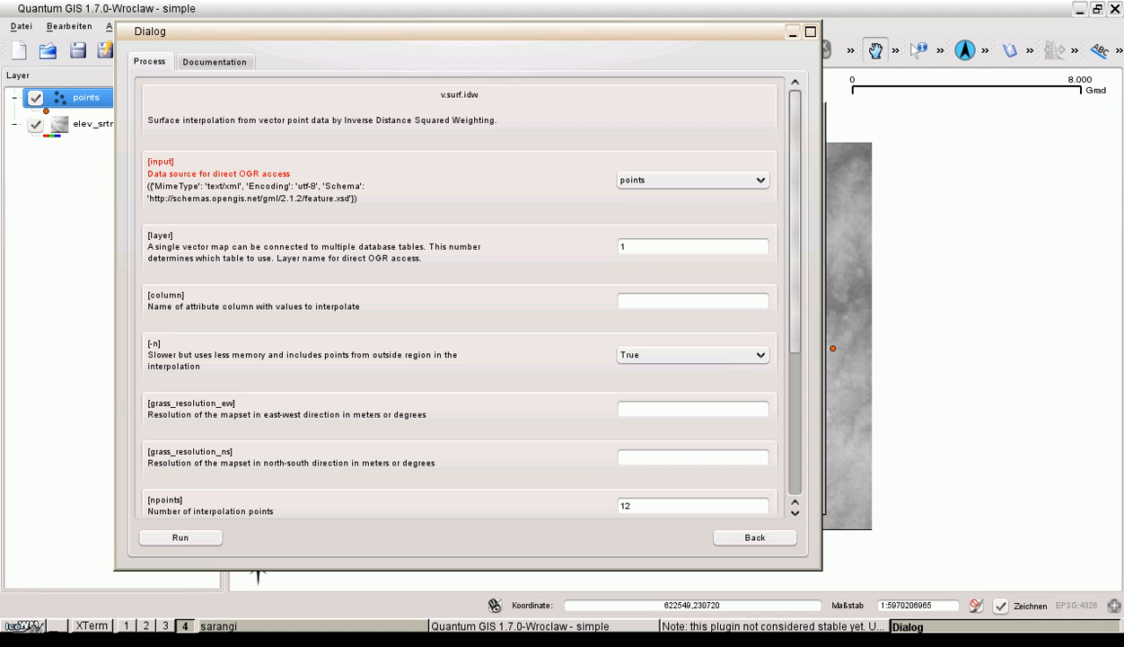
Fill in column height and resolution 4, then run the IDW interpolation on the cloud service
{"action": "left_click", "coordinate": [693, 300]}
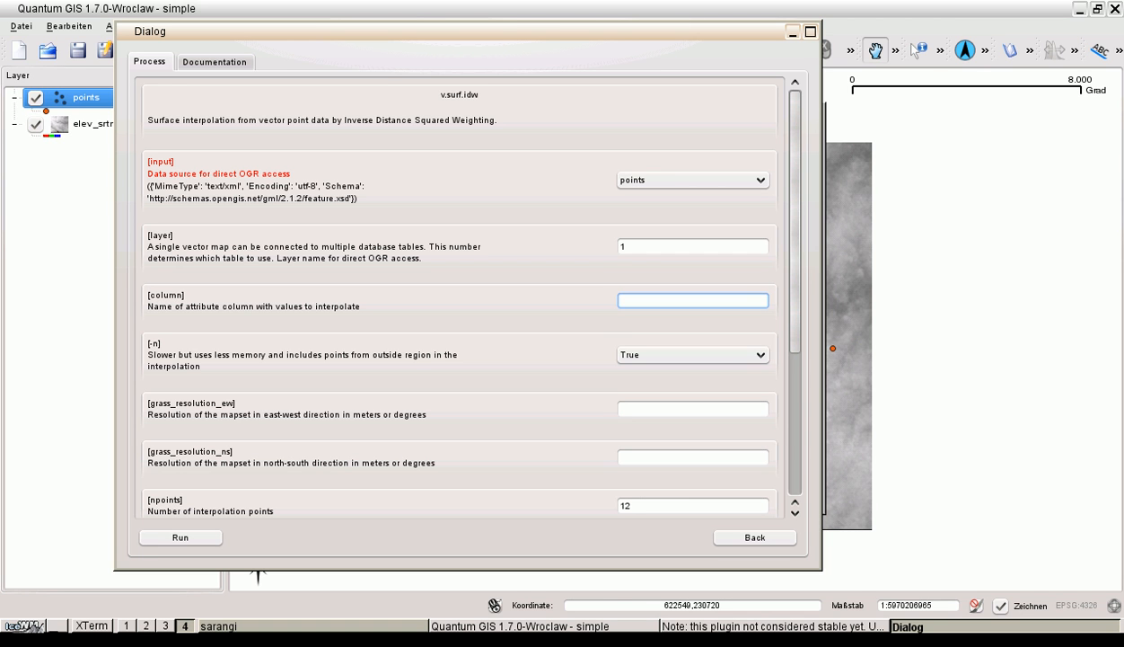
{"action": "type", "text": "height"}
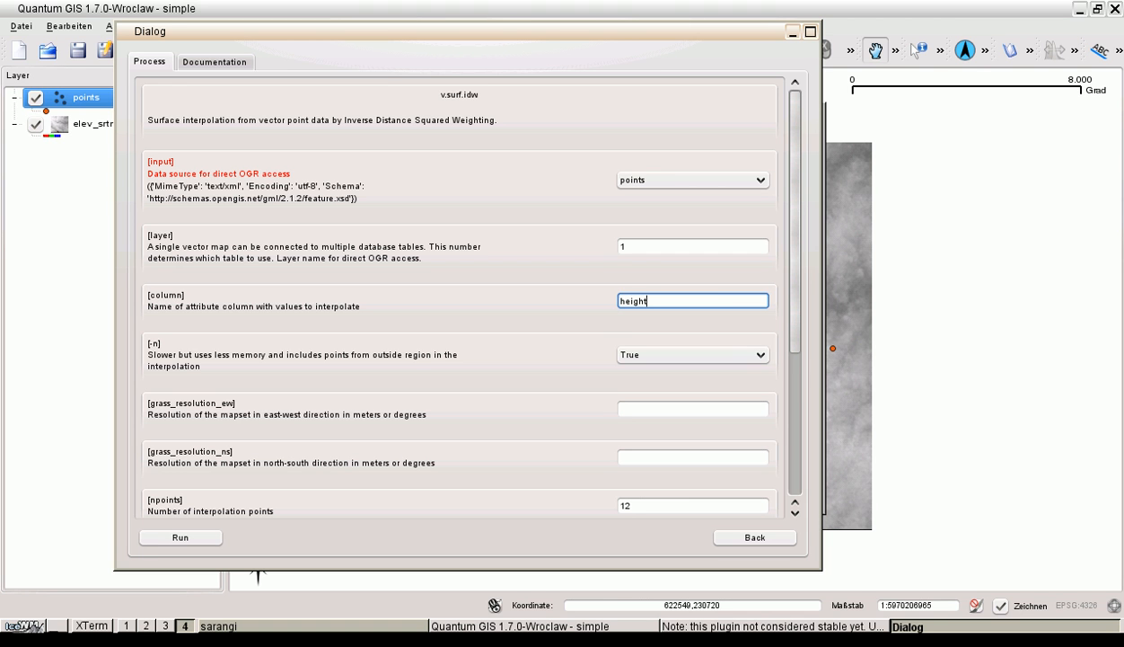
{"action": "left_click", "coordinate": [694, 408]}
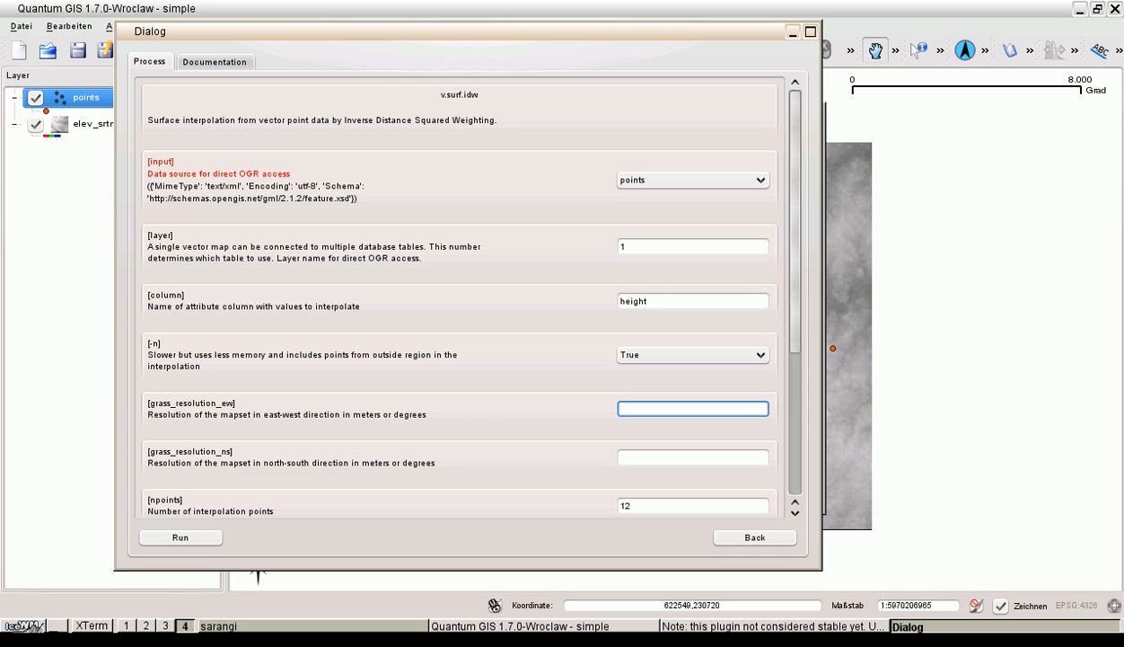
{"action": "type", "text": "4"}
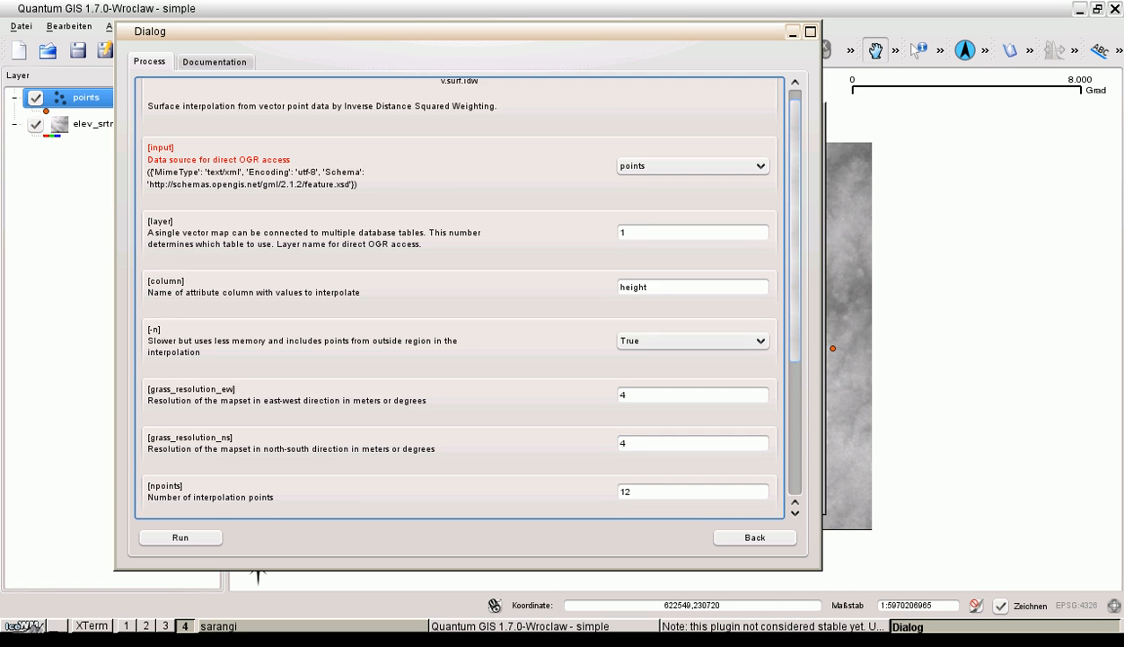
{"action": "scroll", "scroll_direction": "down", "scroll_amount": 3}
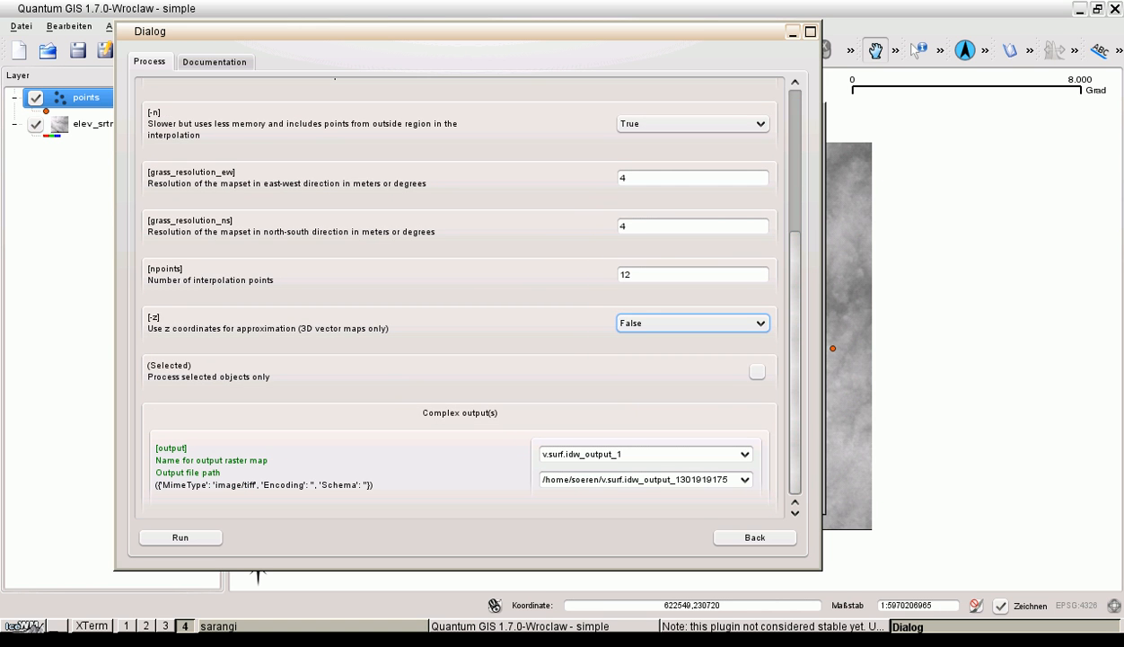
{"action": "left_click", "coordinate": [693, 324]}
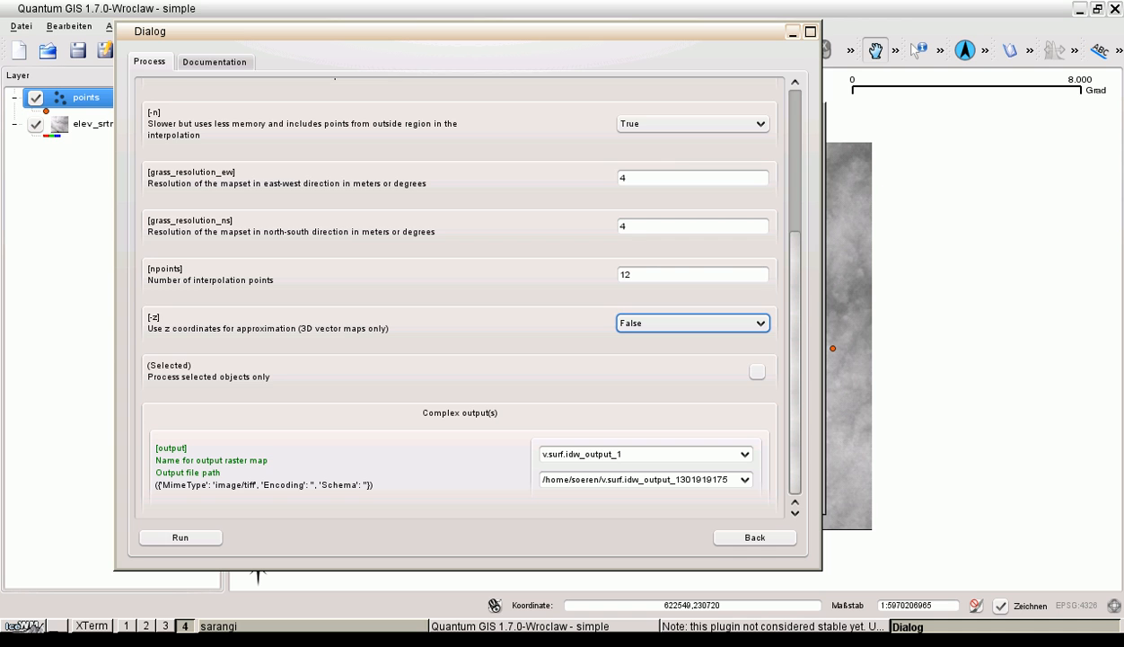
{"action": "left_click", "coordinate": [180, 537]}
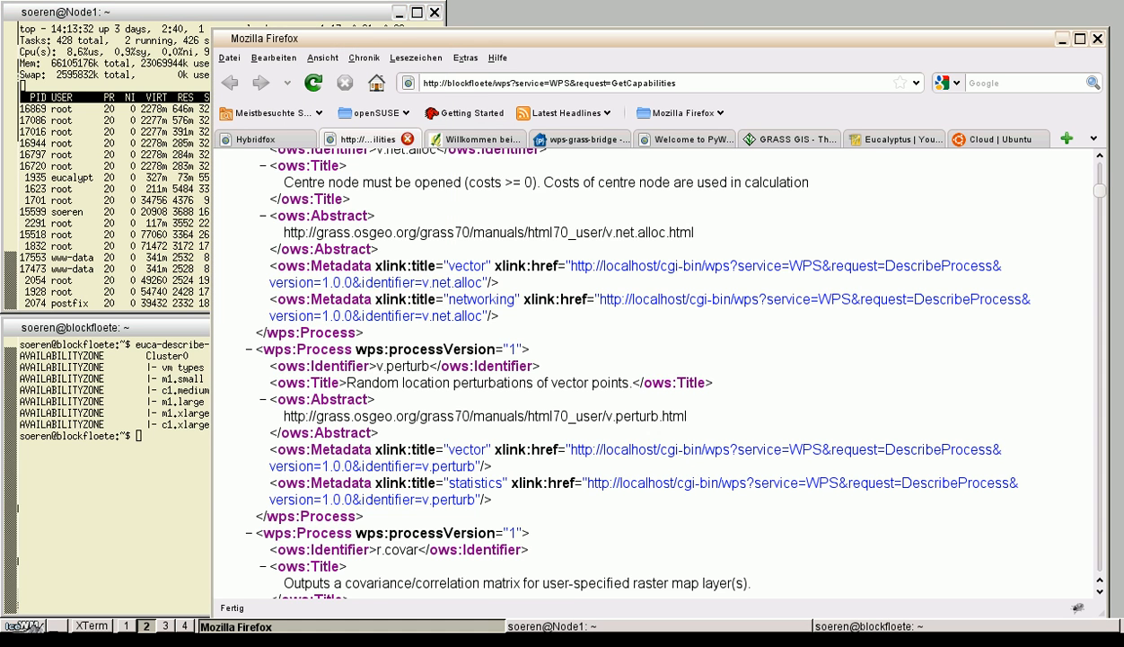
Switch from the WPS capabilities XML to the Hybridfox instances tab
{"action": "left_click", "coordinate": [255, 138]}
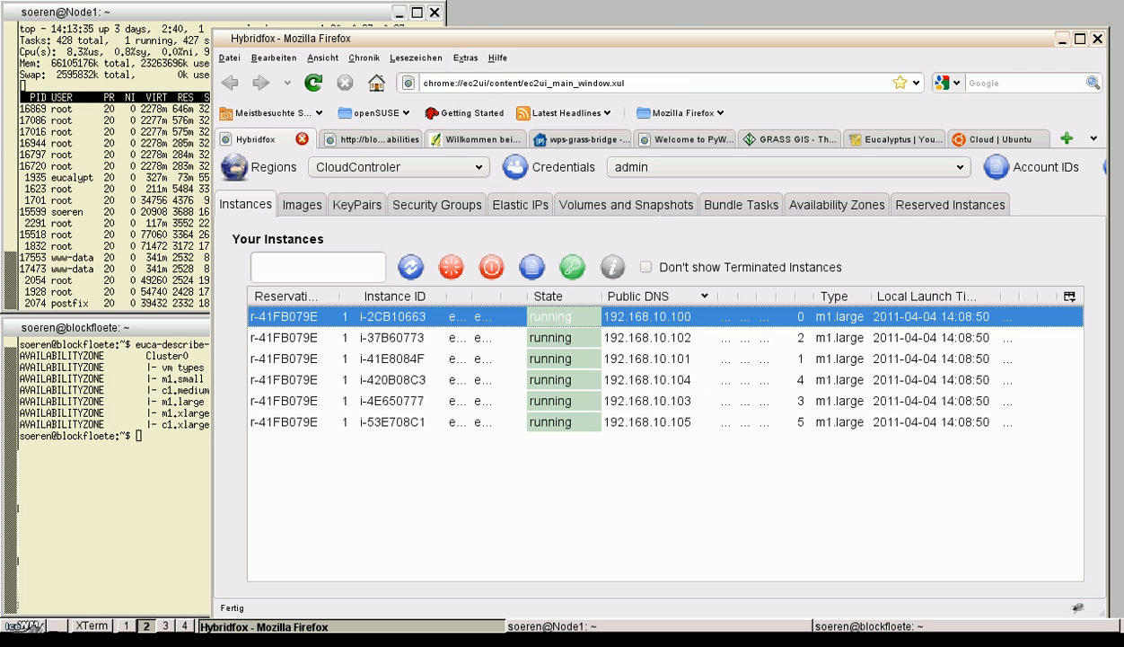
Review the six running m1.large instances and return to the QGIS workspace
{"action": "left_click", "coordinate": [302, 205]}
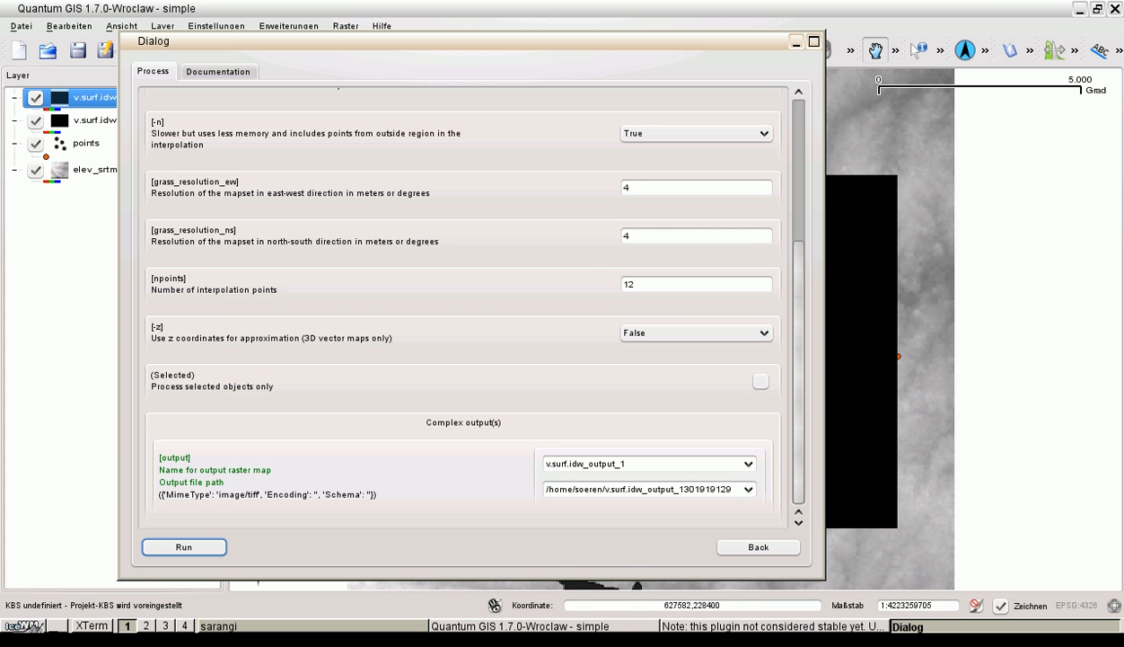
Close the process form, view v.surf.idw_output_1's layer properties and switch to the other QGIS client
{"action": "left_click", "coordinate": [183, 546]}
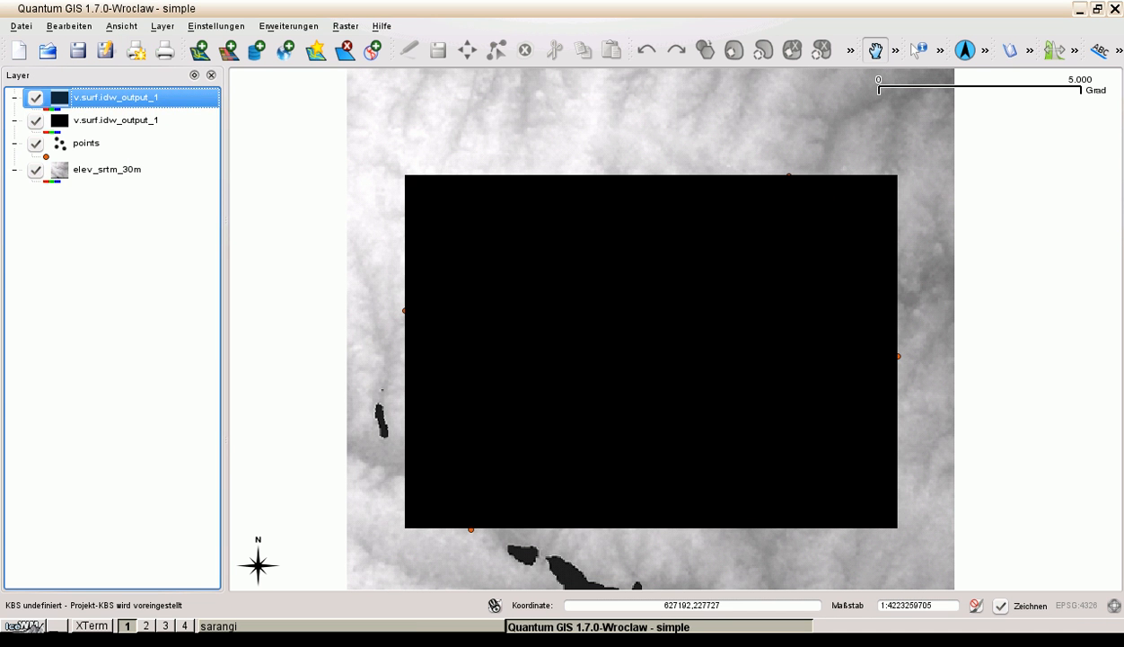
{"action": "double_click", "coordinate": [115, 97]}
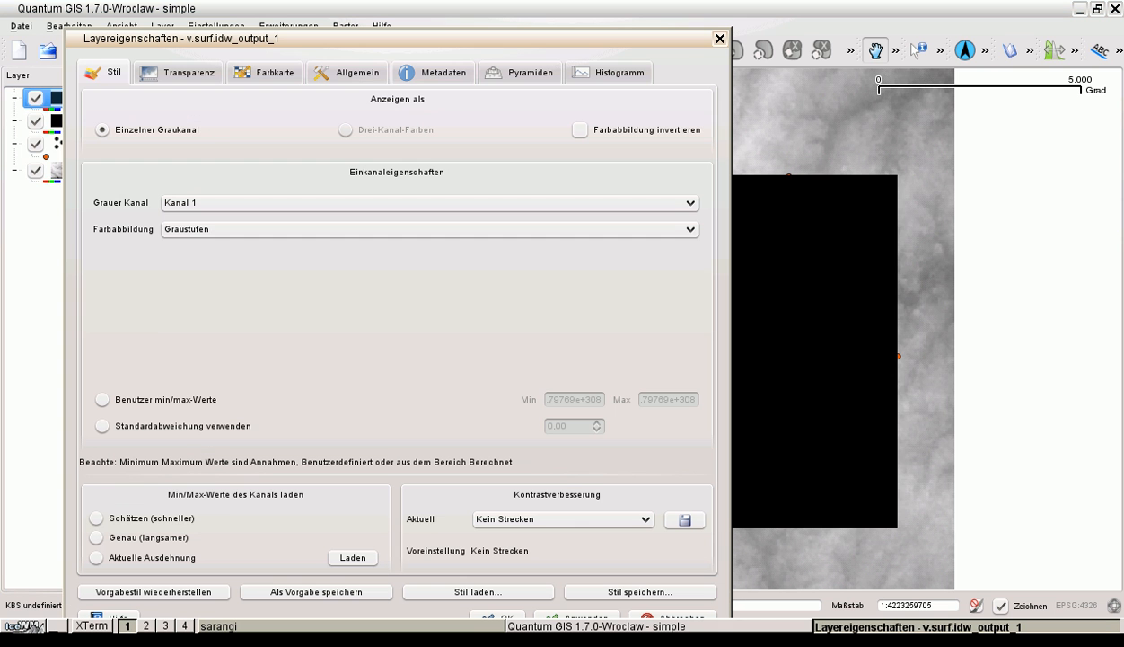
{"action": "left_click", "coordinate": [429, 228]}
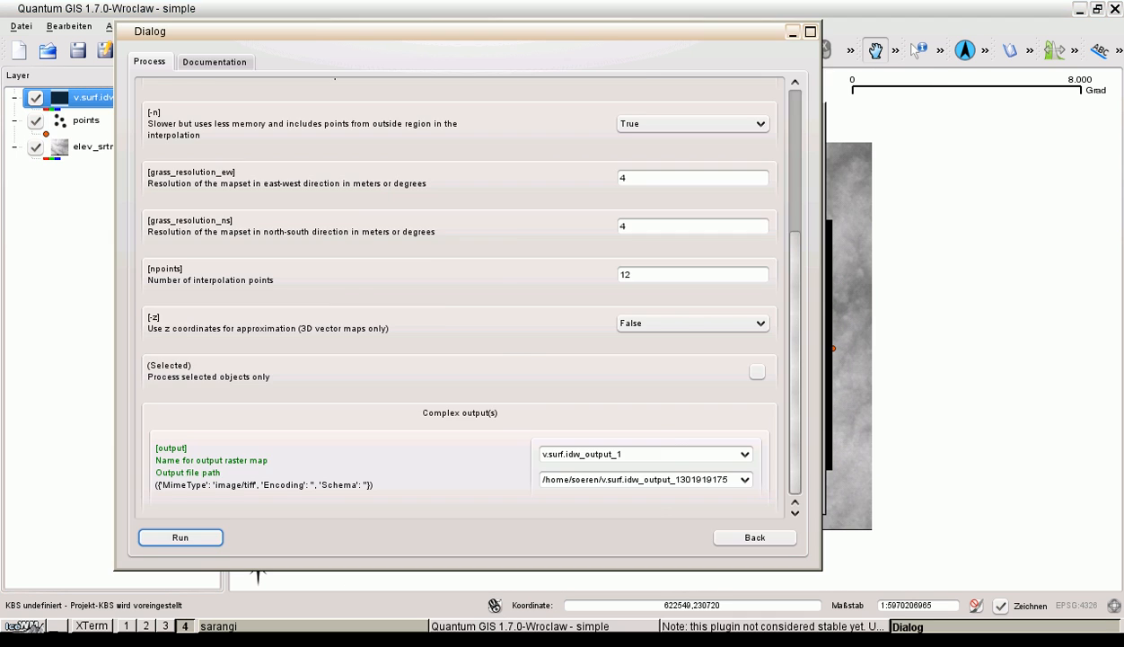
Close the form and open Eigenschaften of v.surf.idw_output_1 to reach its colour map options
{"action": "left_click", "coordinate": [180, 537]}
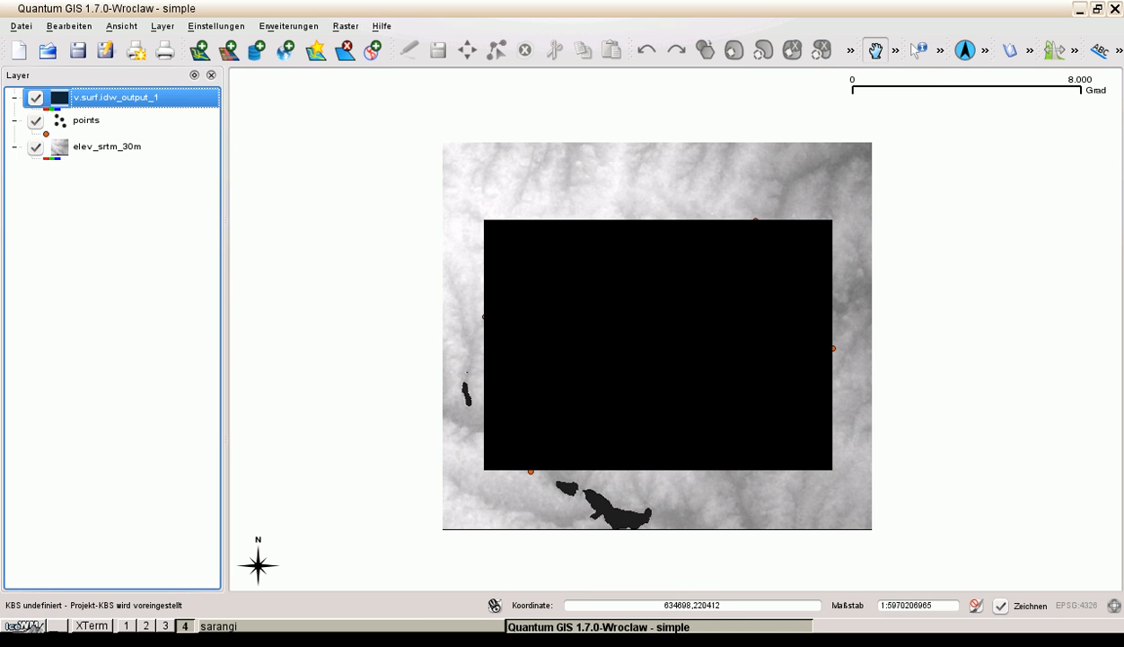
{"action": "right_click", "coordinate": [115, 97]}
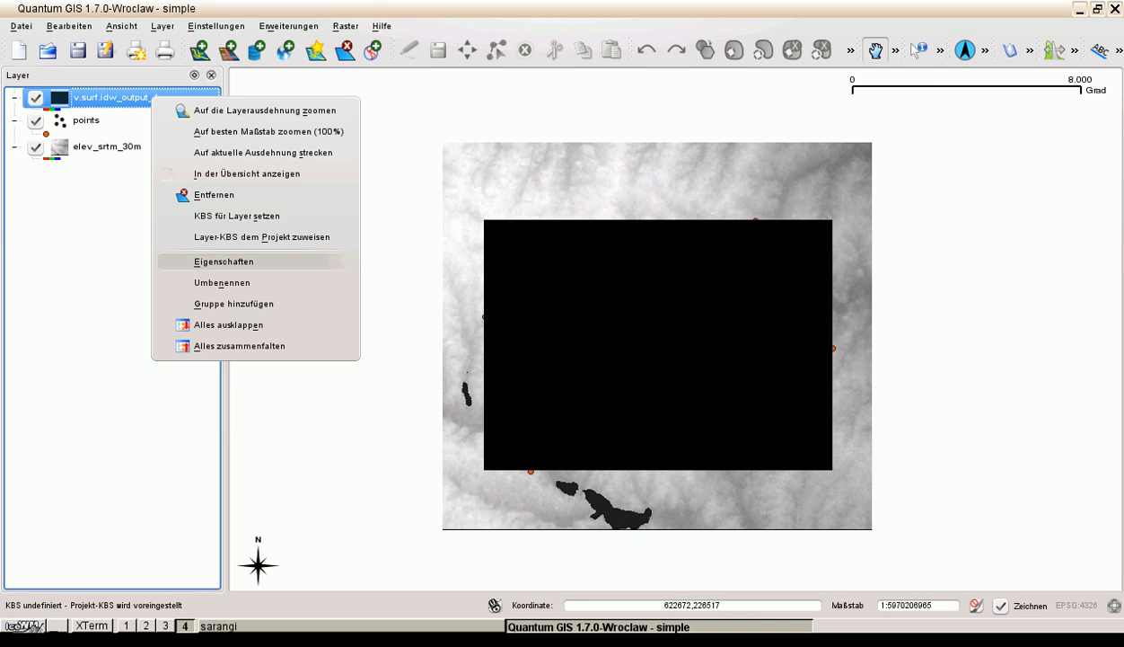
{"action": "left_click", "coordinate": [223, 262]}
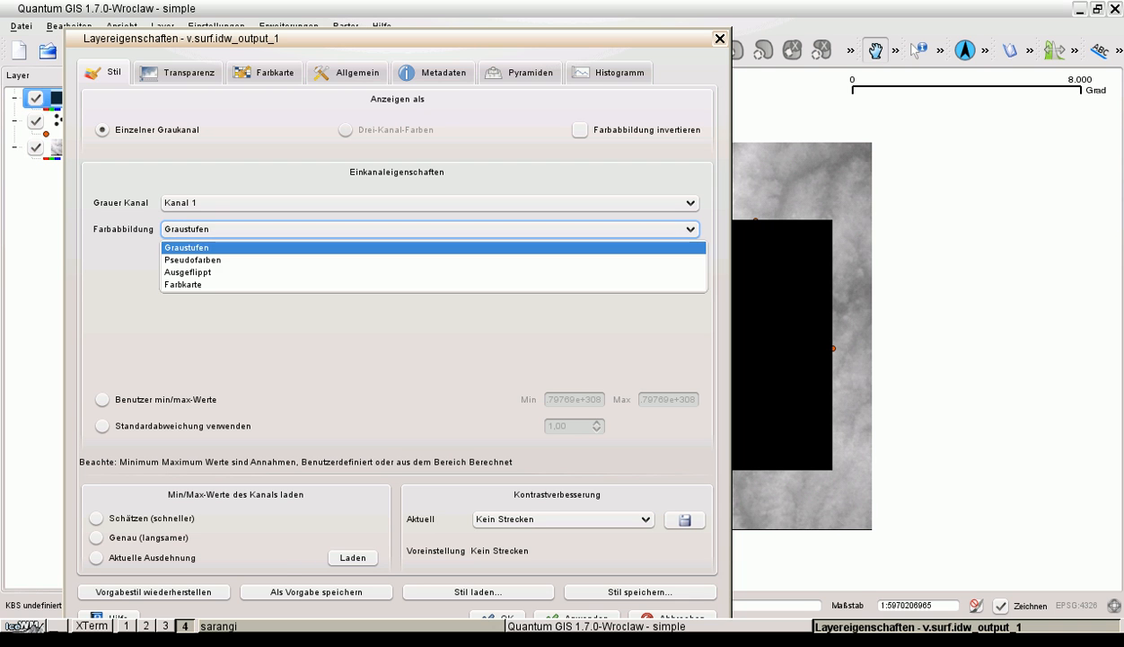